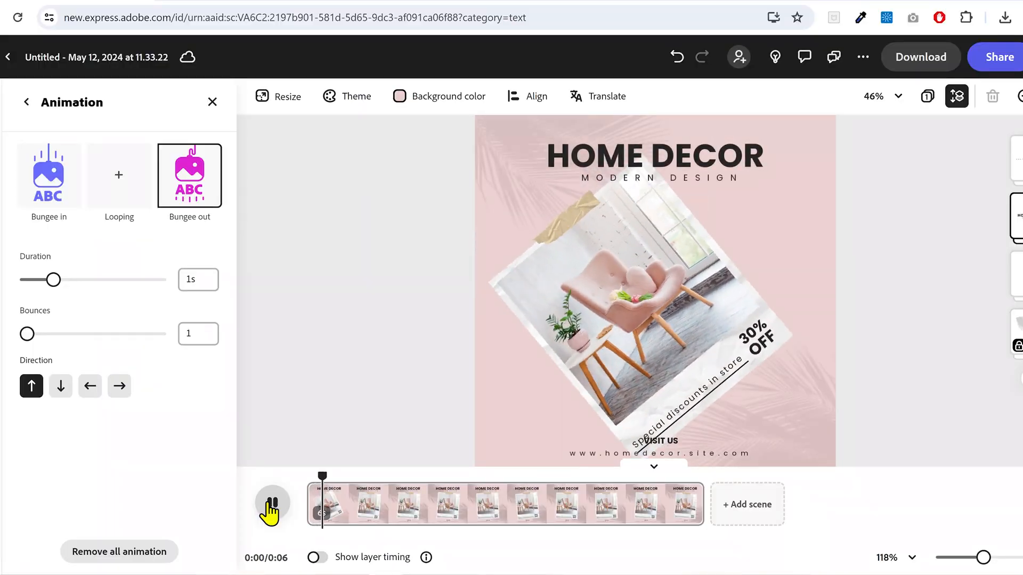
# Browse Explore > Templates and show all Instagram square post templates
pyautogui.click(272, 505)
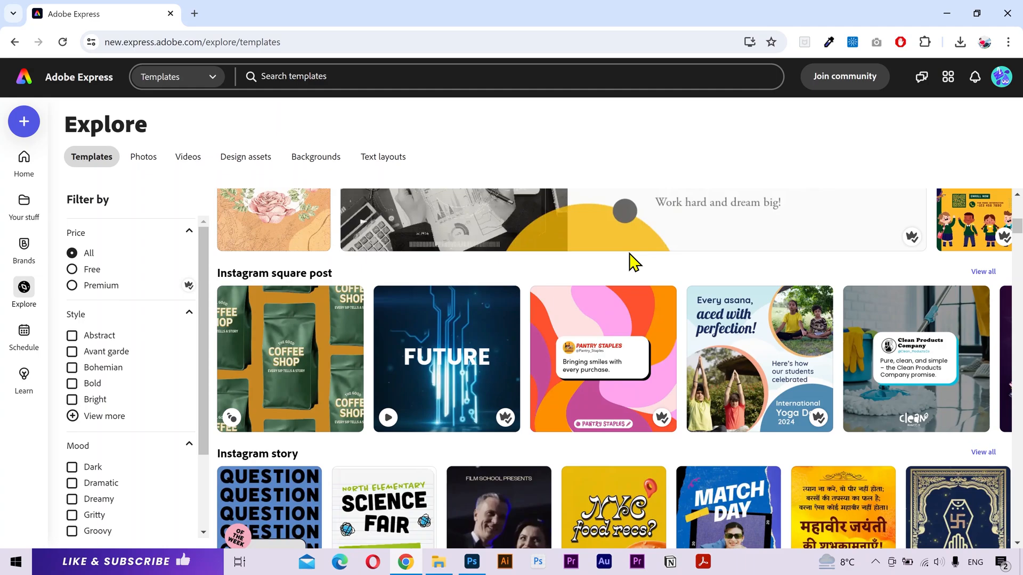
pyautogui.scroll(-3)
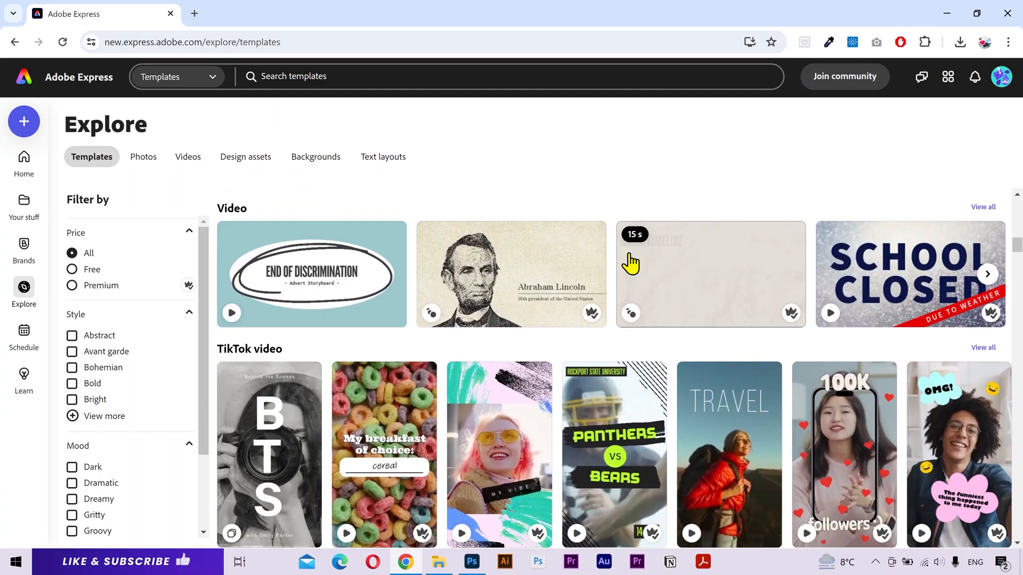
pyautogui.scroll(-3)
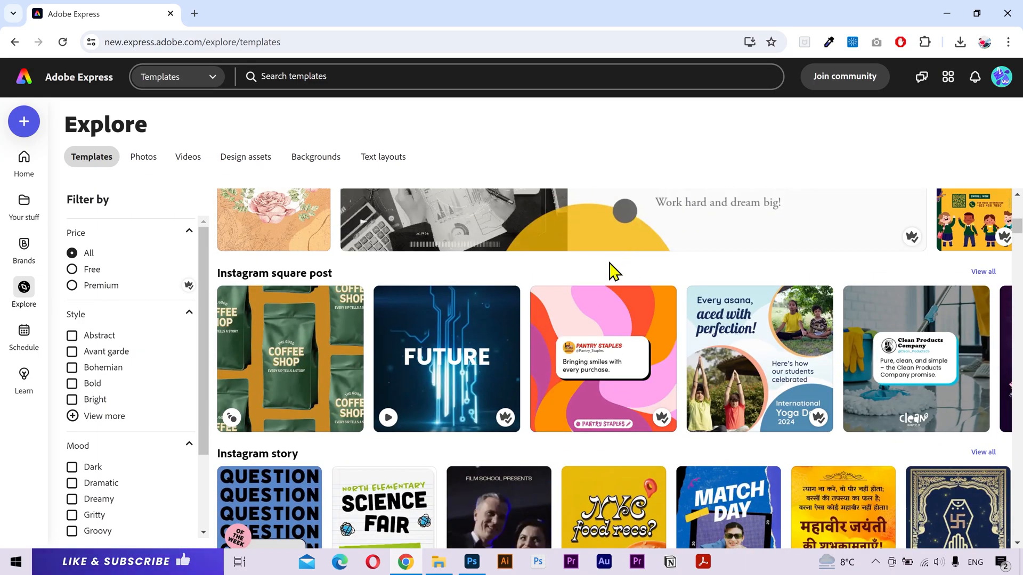
pyautogui.moveTo(949, 277)
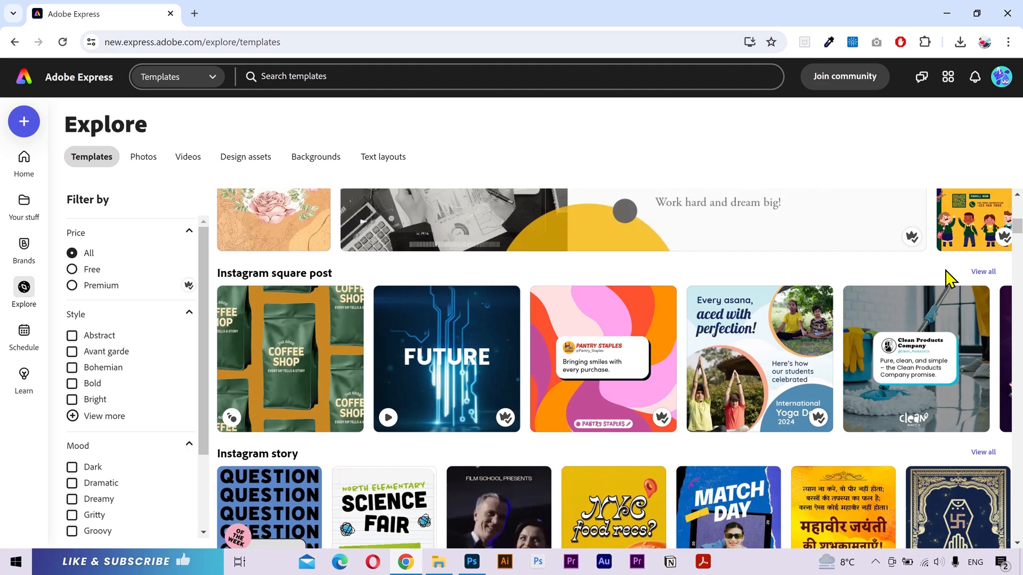
pyautogui.click(981, 272)
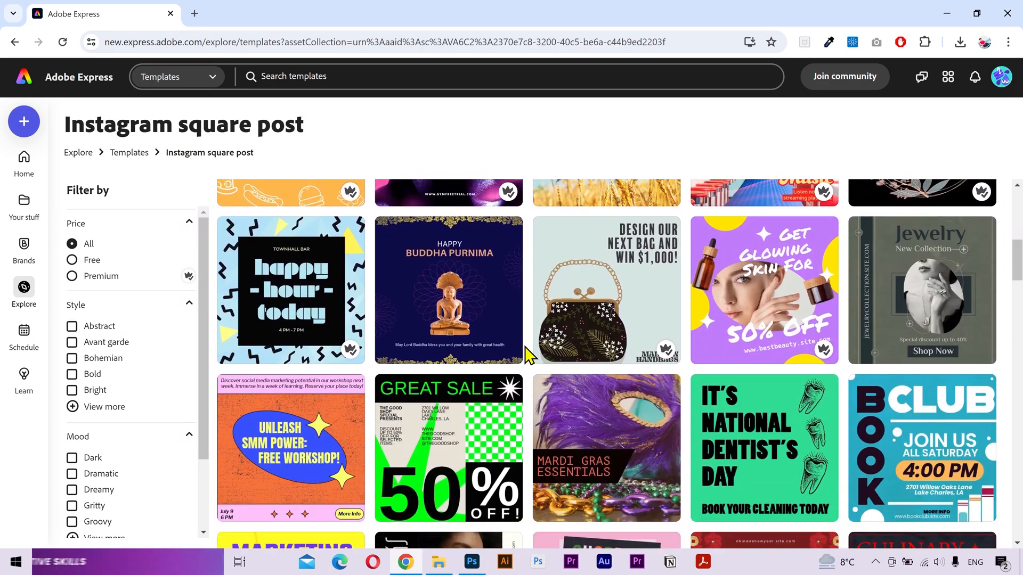
# Choose the Light Pink Home Decor template and start customizing it in the editor
pyautogui.scroll(-3)
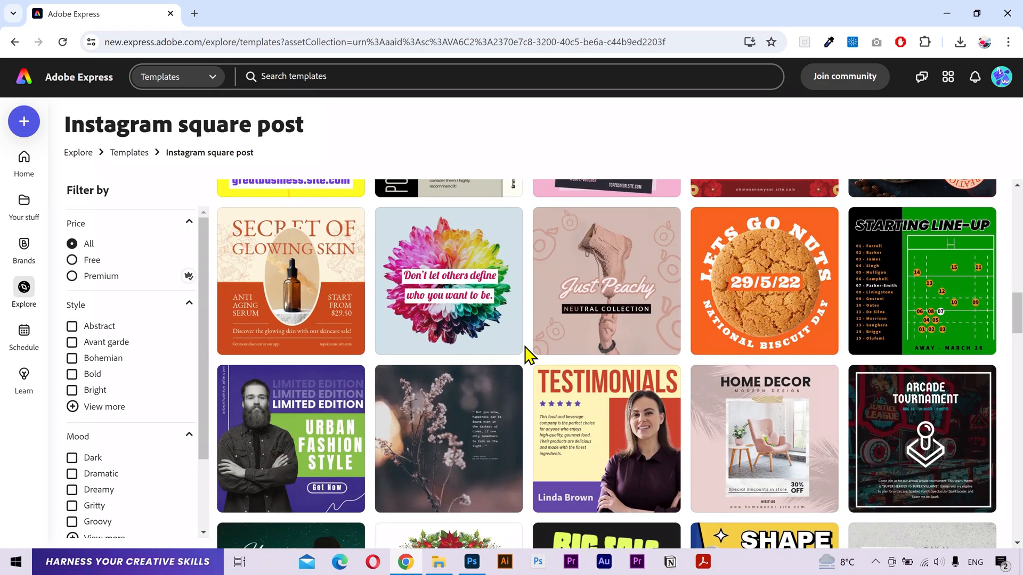
pyautogui.scroll(-3)
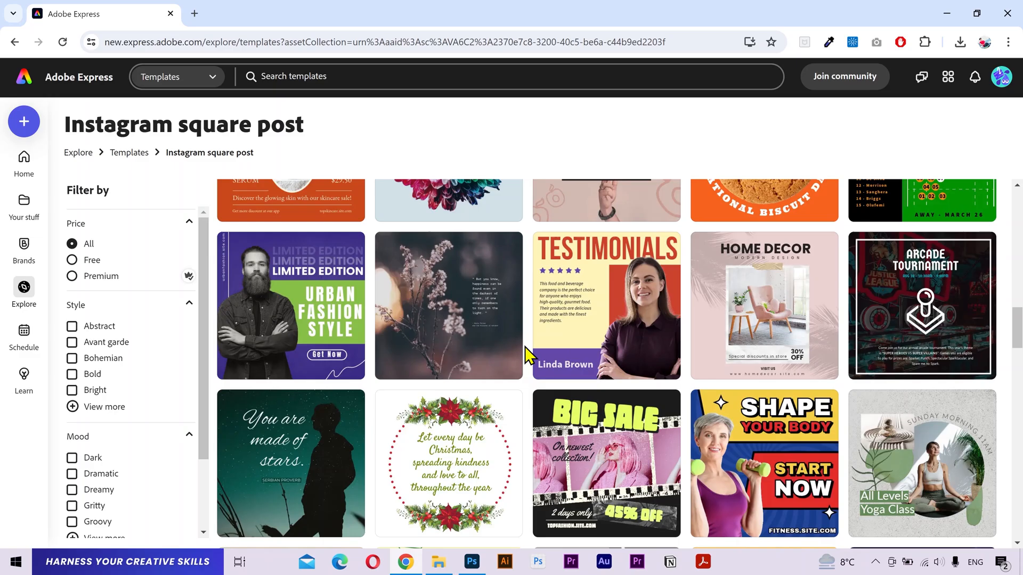
pyautogui.click(762, 305)
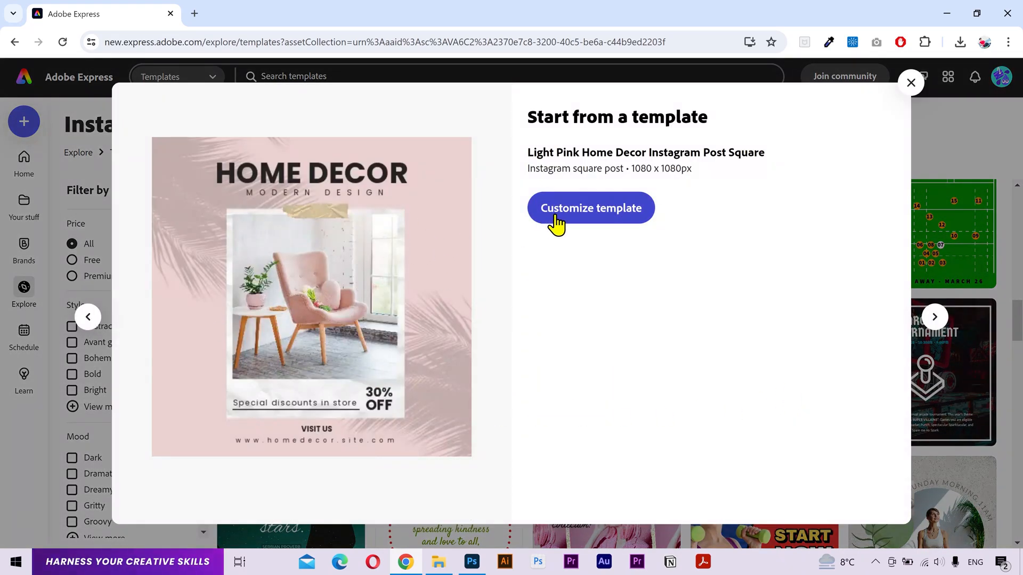
pyautogui.click(589, 208)
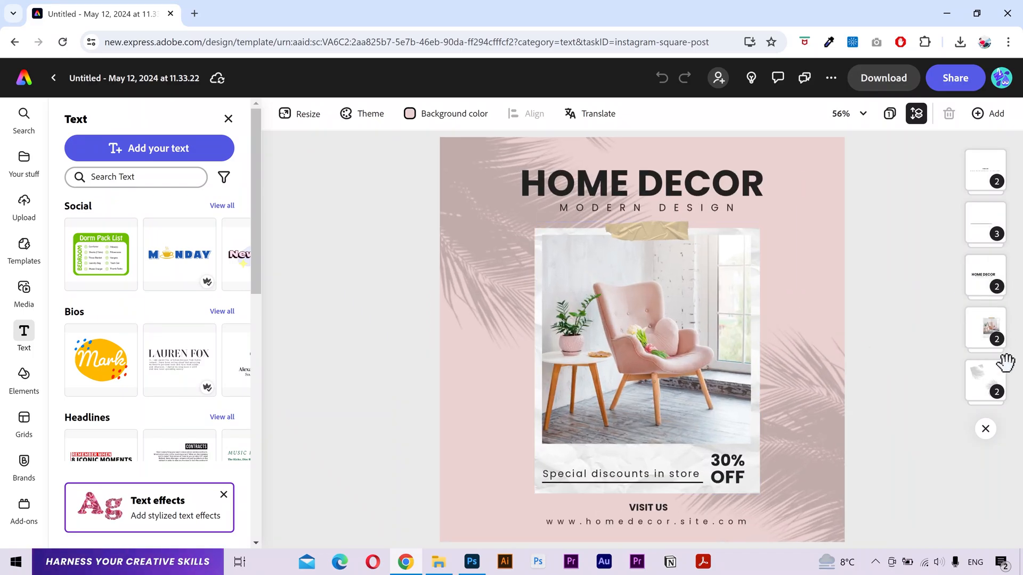
# Select the palm-leaf image inside the bottom layer group and reach its Animation options
pyautogui.click(985, 381)
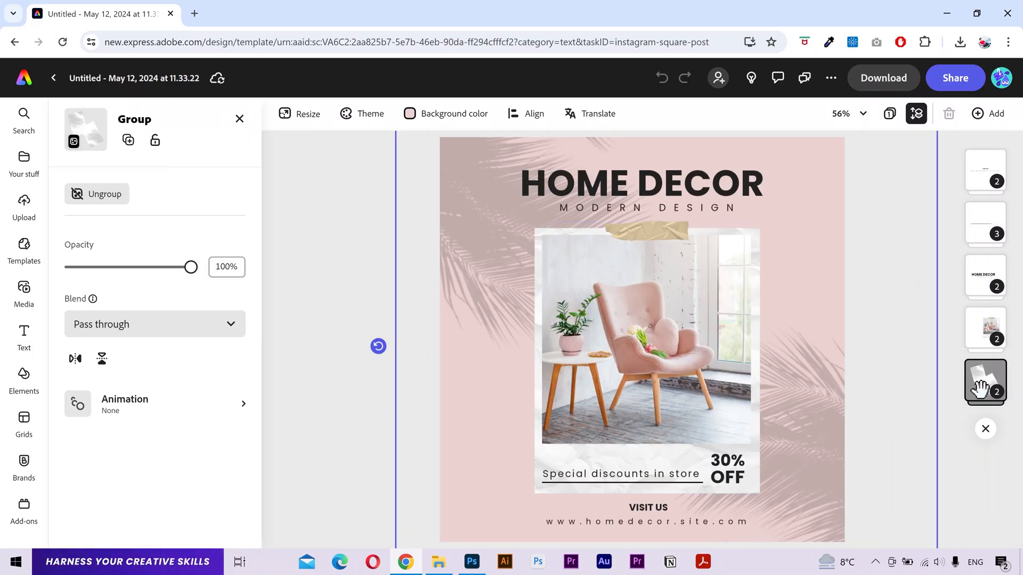
pyautogui.click(985, 382)
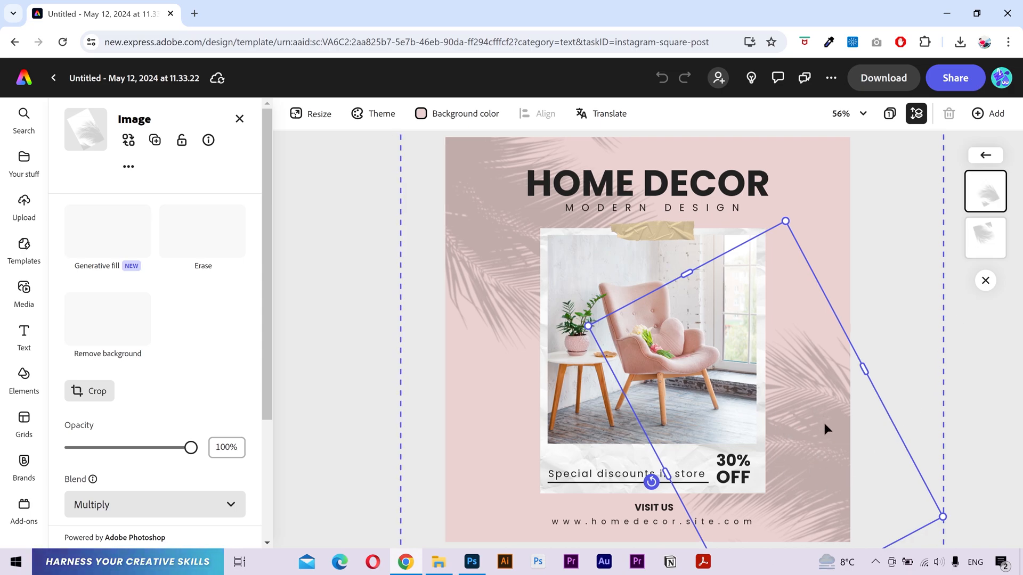
pyautogui.scroll(-3)
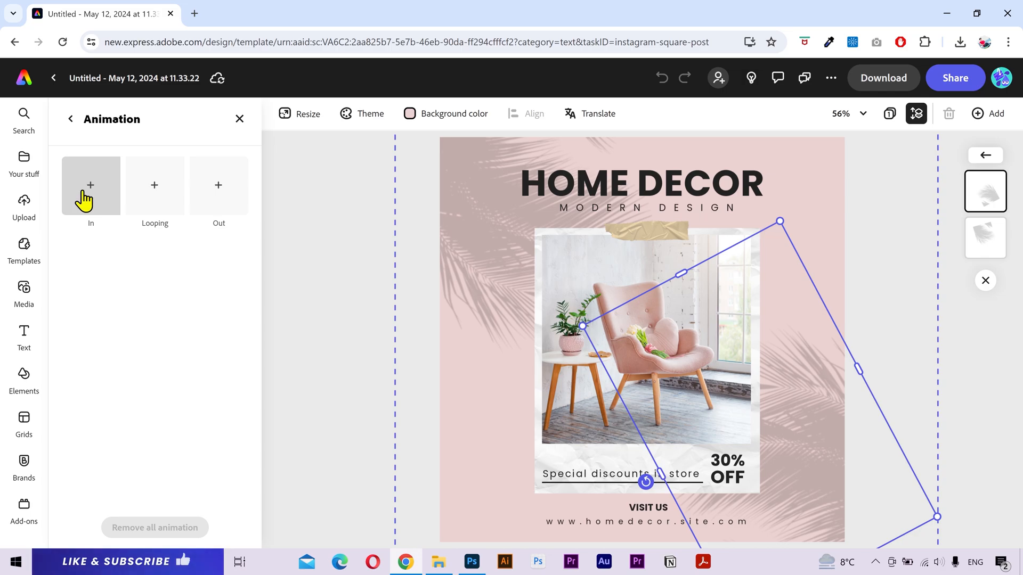
pyautogui.moveTo(165, 192)
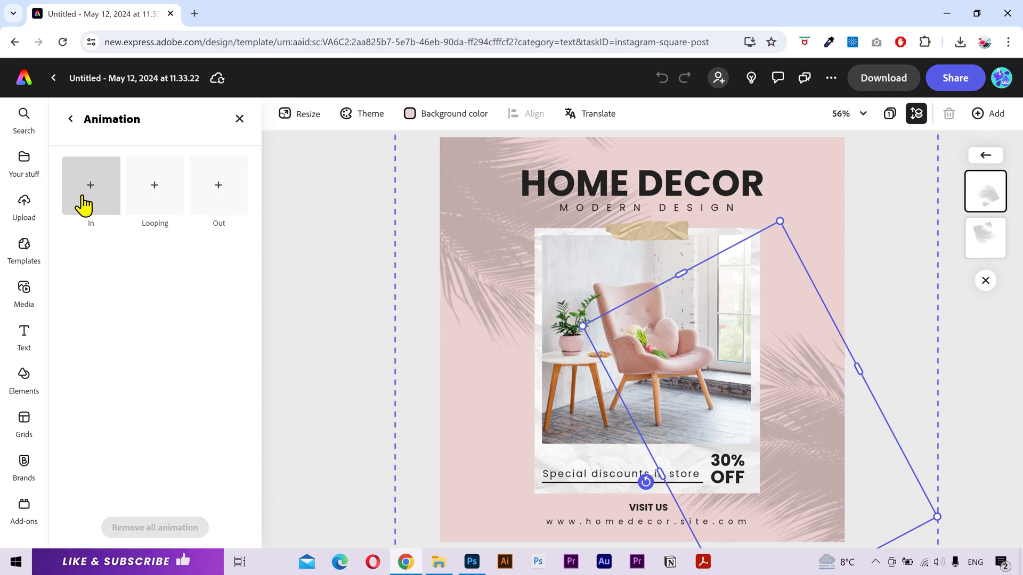
# Apply the Rise entrance animation (2.5 s default) to the palm-leaf image
pyautogui.click(91, 193)
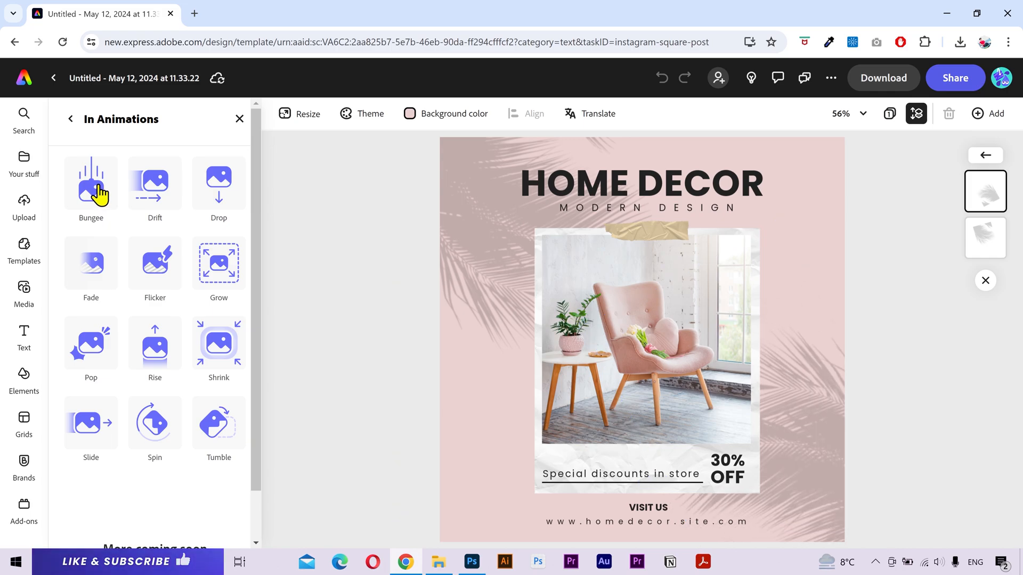
pyautogui.moveTo(165, 189)
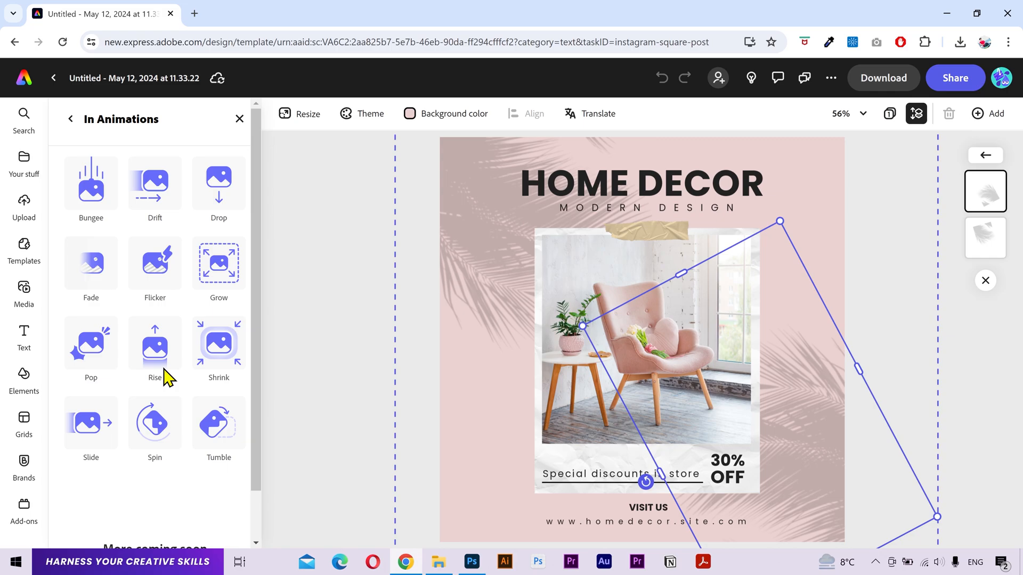
pyautogui.click(154, 344)
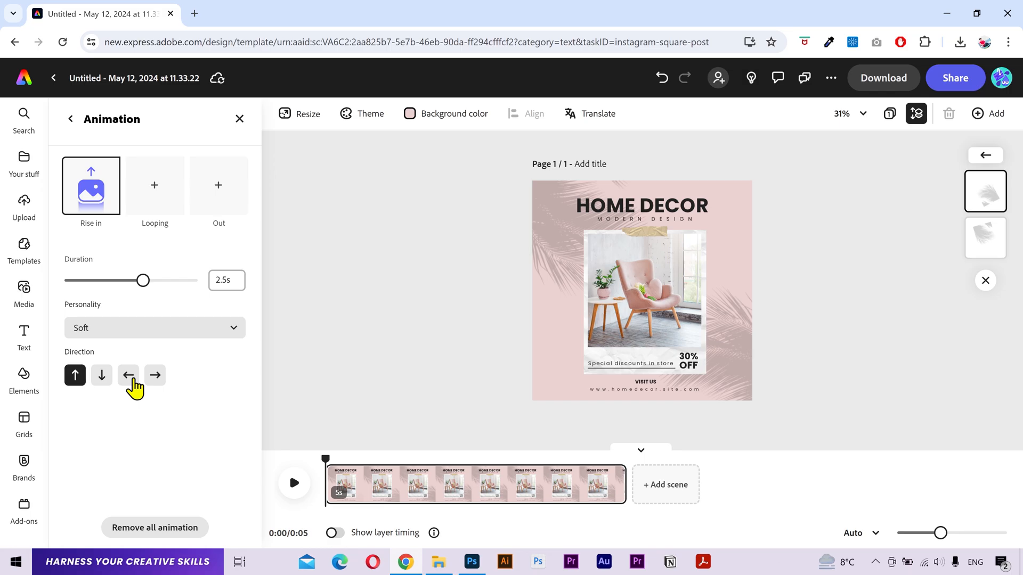
# Reselect the palm-leaf image and preview its current Rise entrance
pyautogui.click(75, 374)
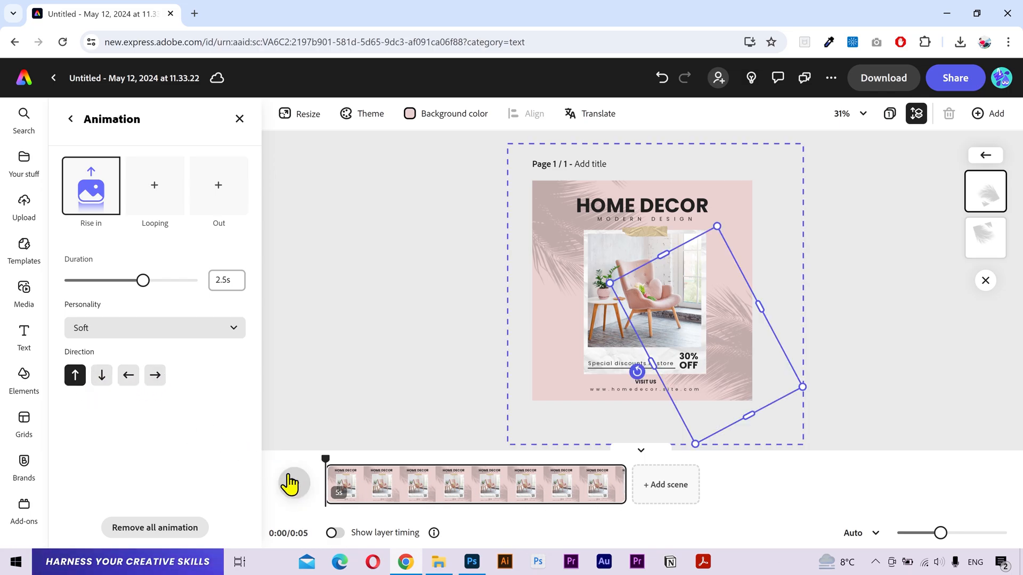
pyautogui.click(291, 484)
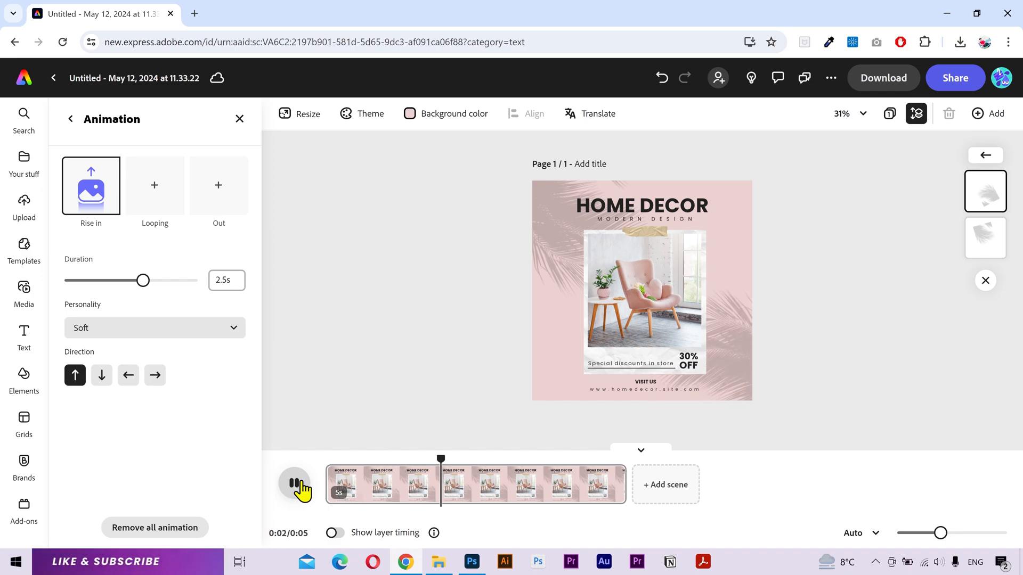
pyautogui.click(294, 484)
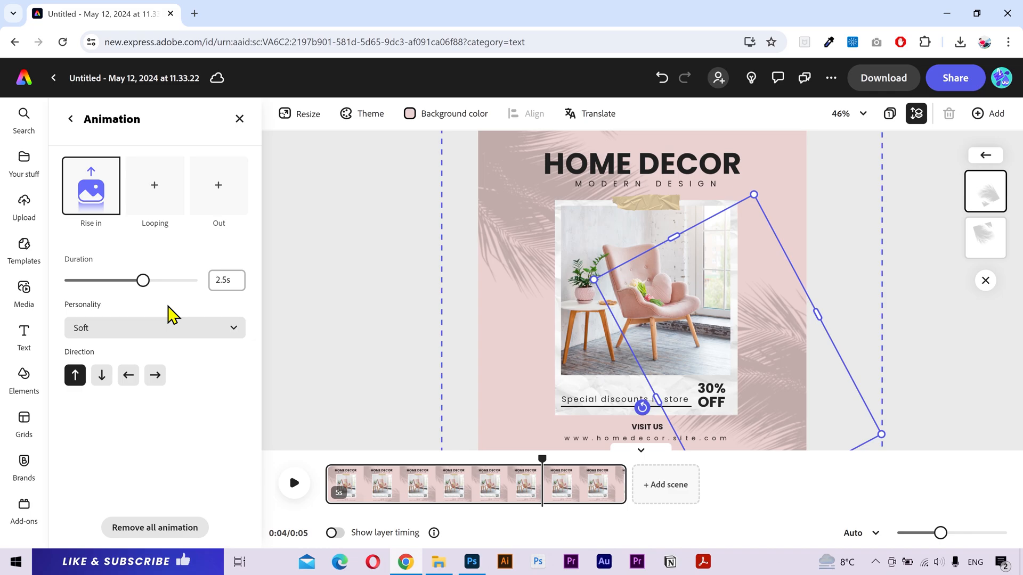
# Reduce the Rise entrance duration to 1 second and replay the preview to check it
pyautogui.moveTo(143, 280); pyautogui.dragTo(98, 280)
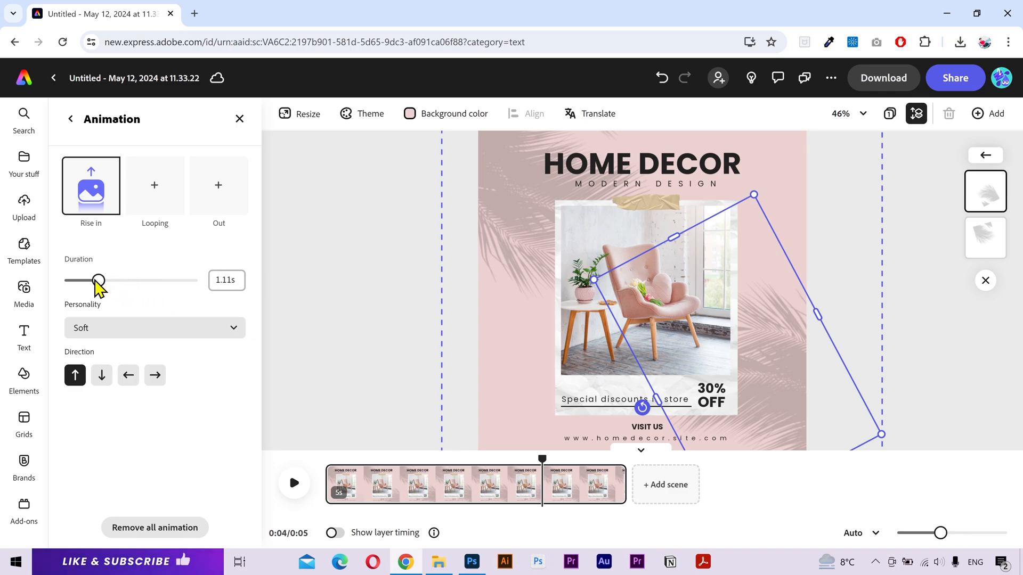
pyautogui.click(226, 280)
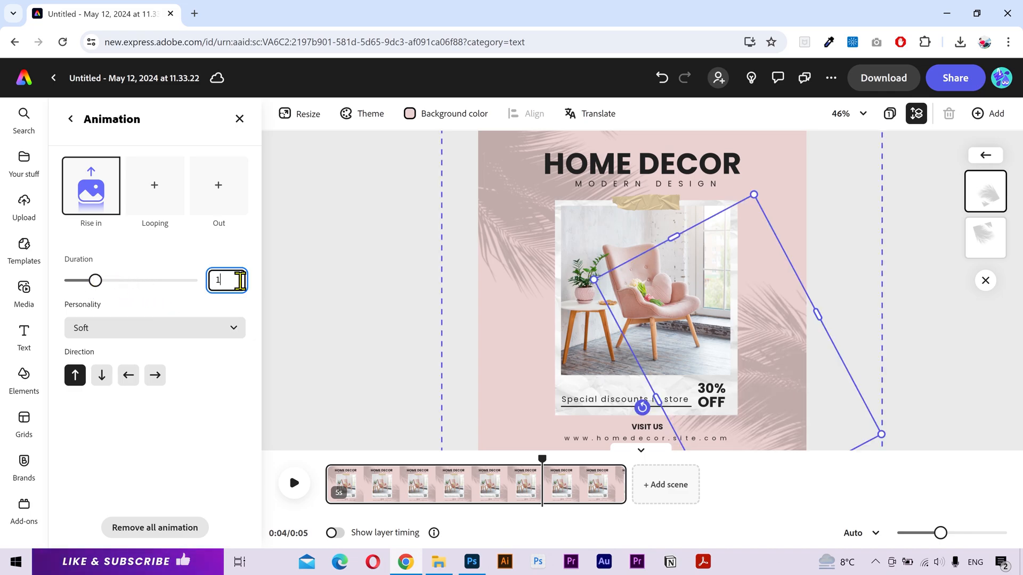
pyautogui.click(294, 483)
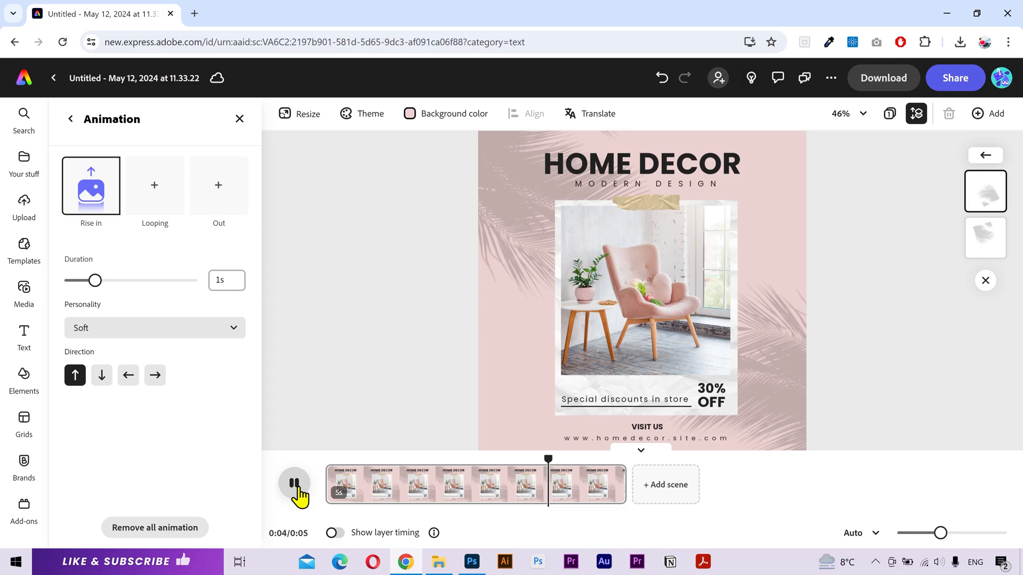
pyautogui.click(294, 483)
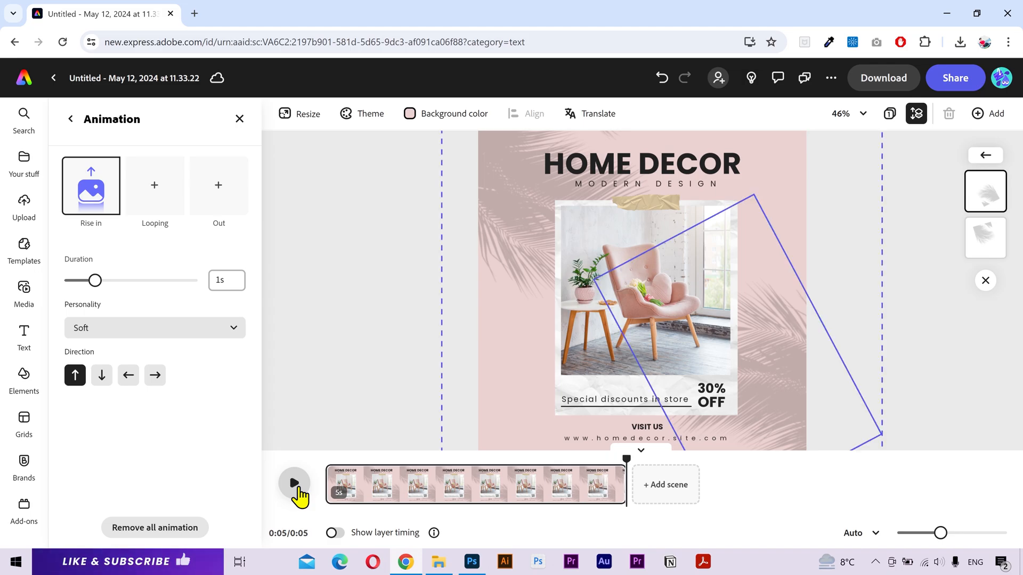
pyautogui.click(294, 484)
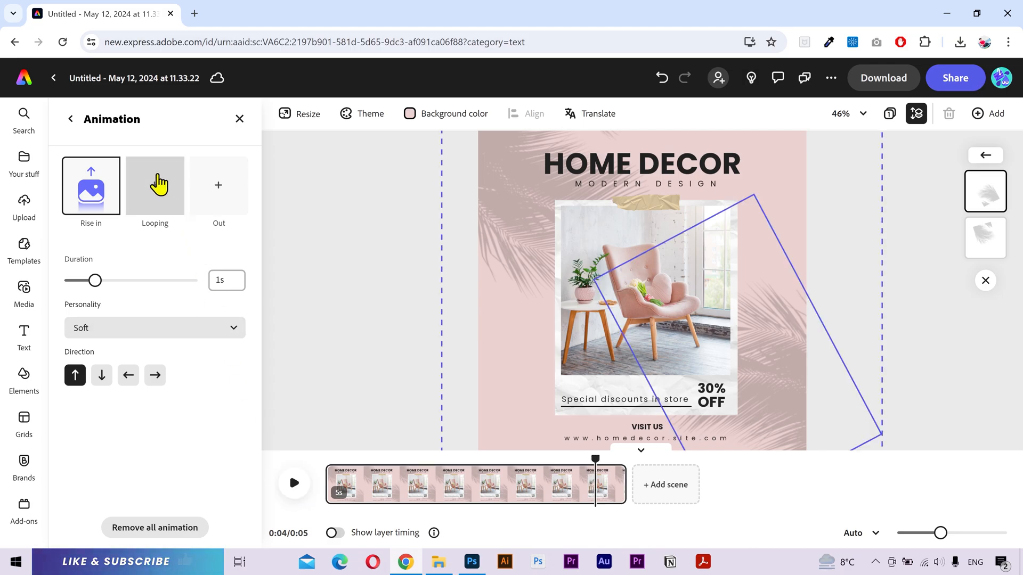
# Add a Bob looping animation with speed 5 and intensity 5, then preview it
pyautogui.click(154, 186)
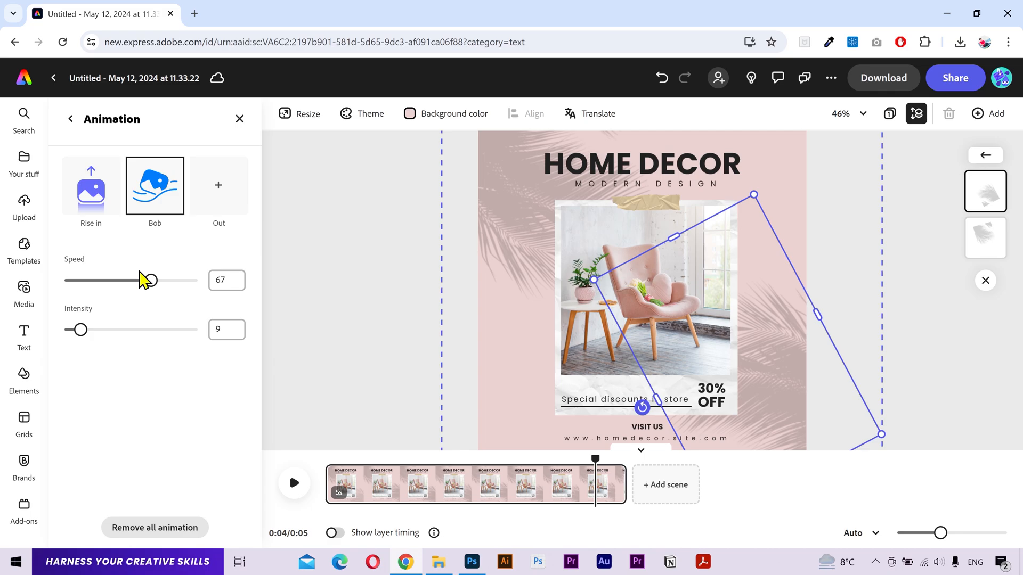
pyautogui.moveTo(150, 280); pyautogui.dragTo(77, 281)
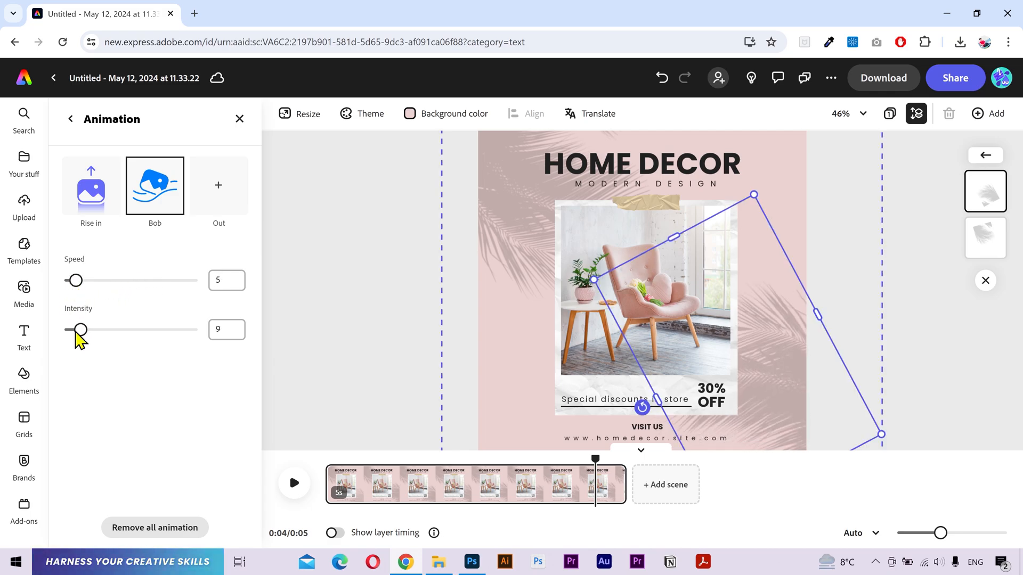
pyautogui.moveTo(80, 330); pyautogui.dragTo(75, 329)
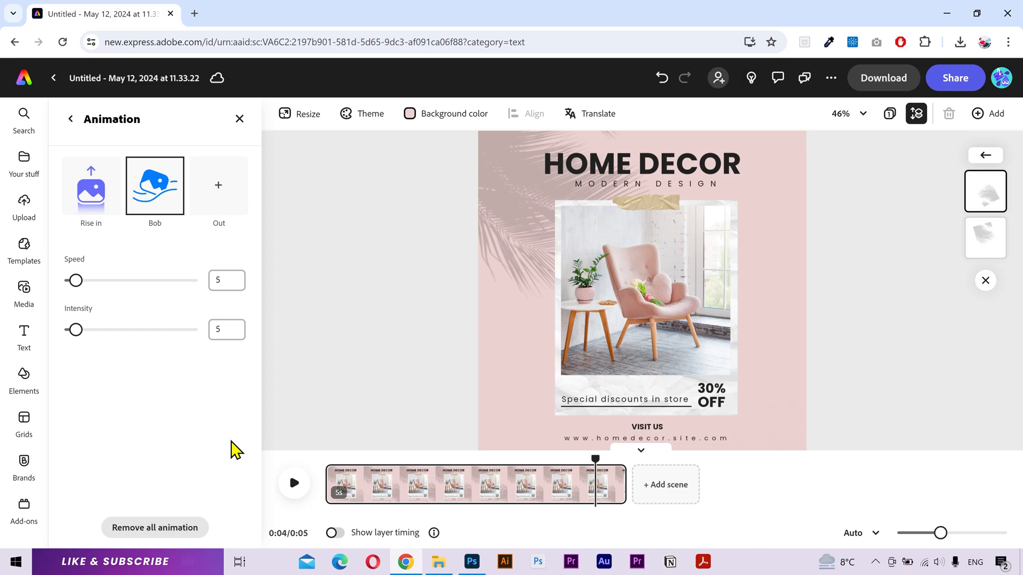
pyautogui.click(294, 483)
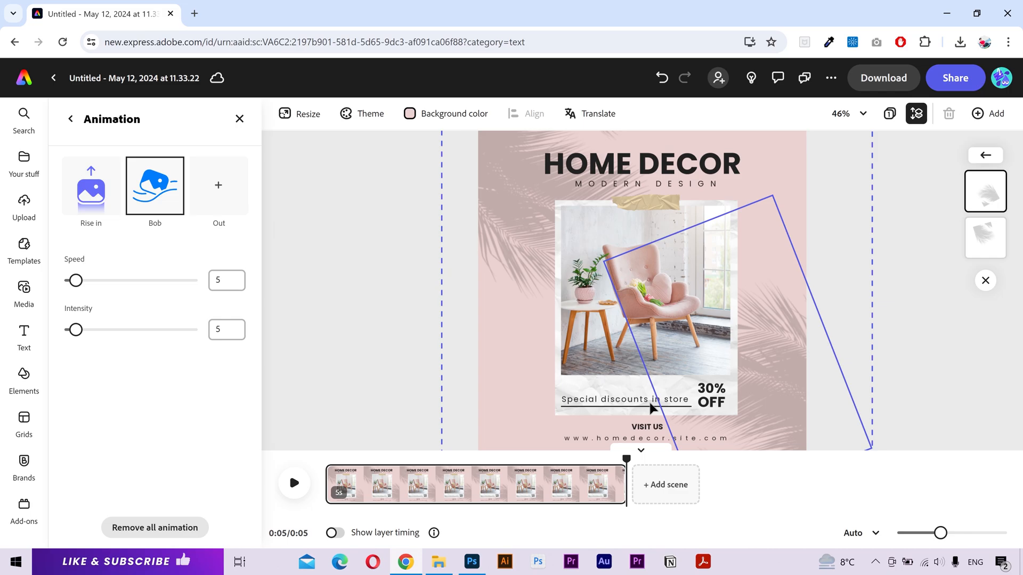
# Add a 0.7-second downward Rise out exit animation to the palm-leaf image
pyautogui.click(219, 190)
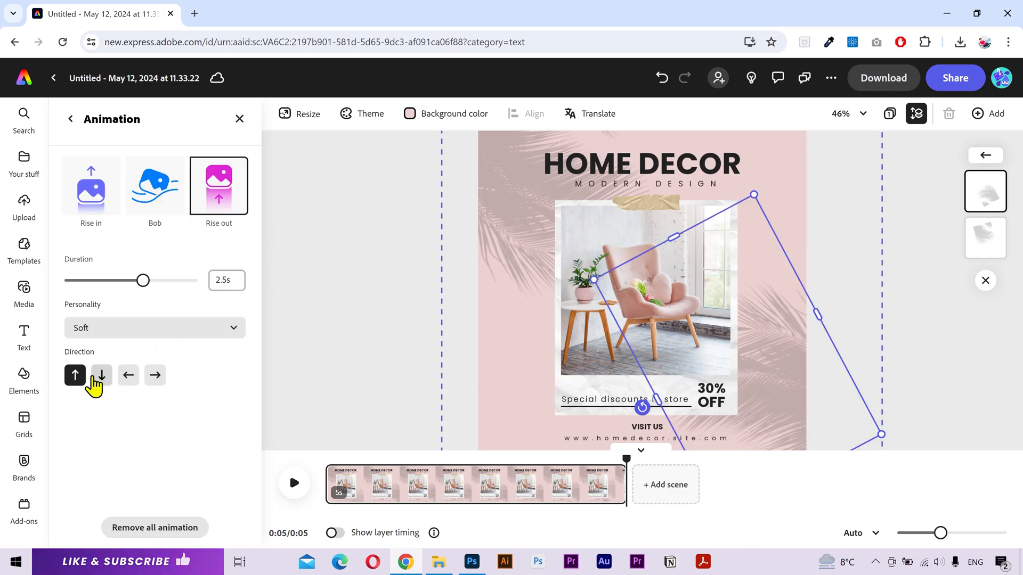
pyautogui.click(101, 375)
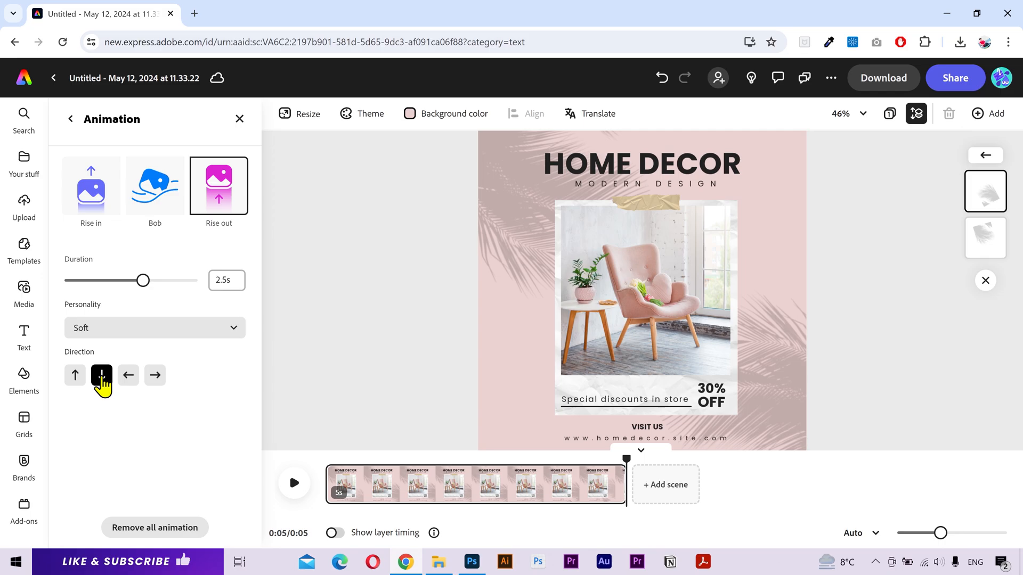
pyautogui.click(102, 374)
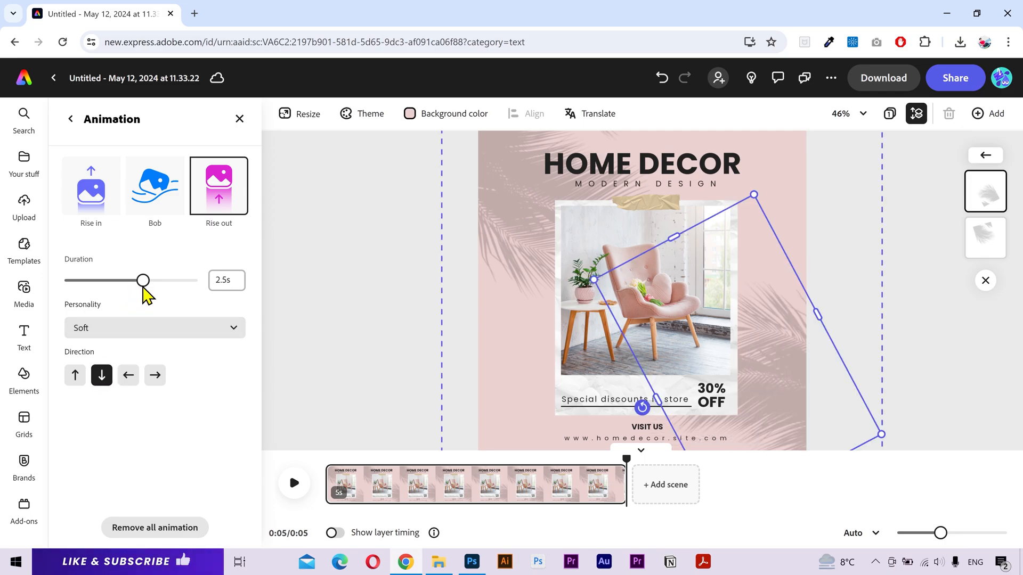
pyautogui.moveTo(143, 281); pyautogui.dragTo(86, 280)
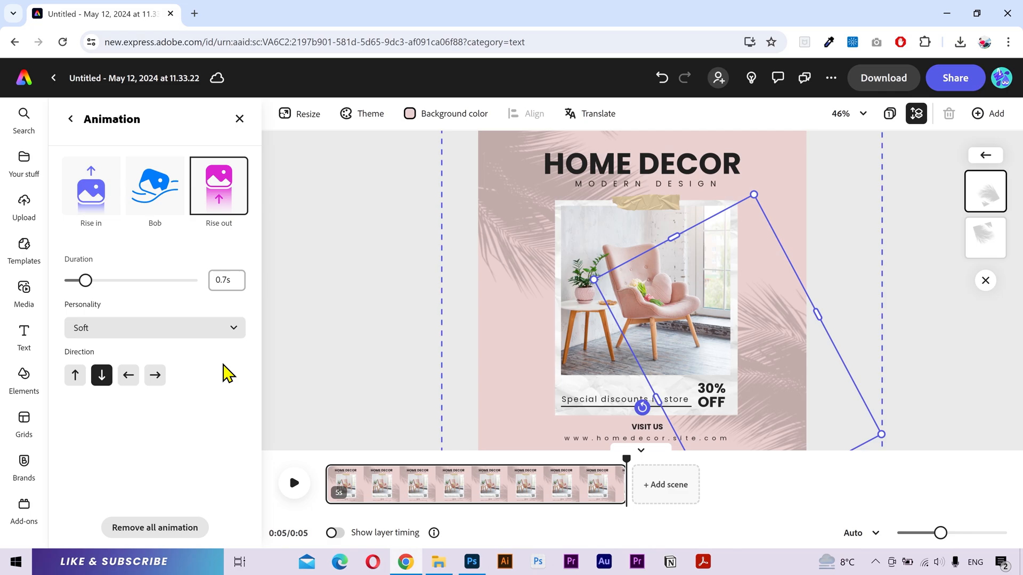
pyautogui.click(294, 483)
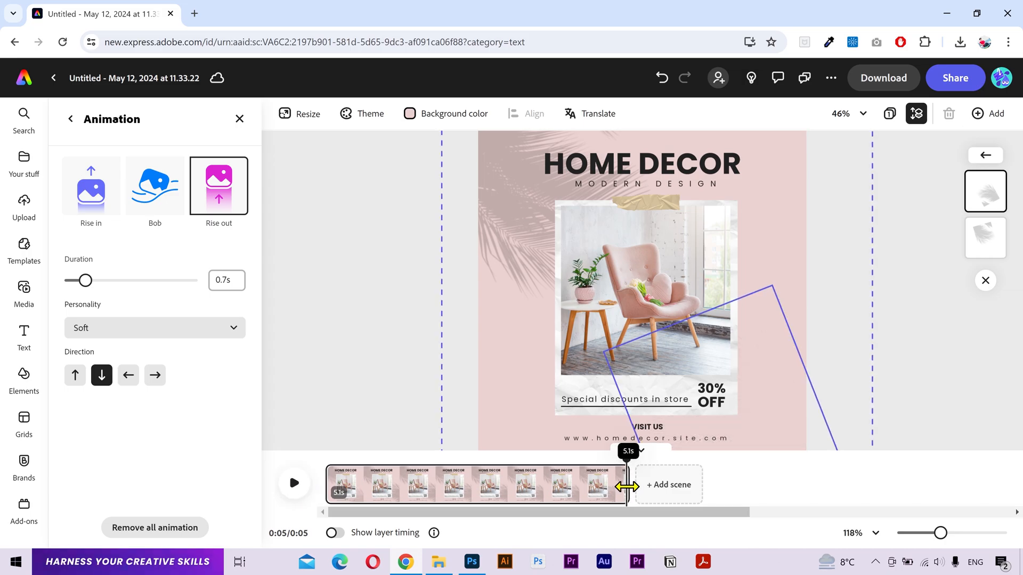
# Extend the scene length to 6 seconds and play back the animation
pyautogui.moveTo(627, 486); pyautogui.dragTo(661, 486)
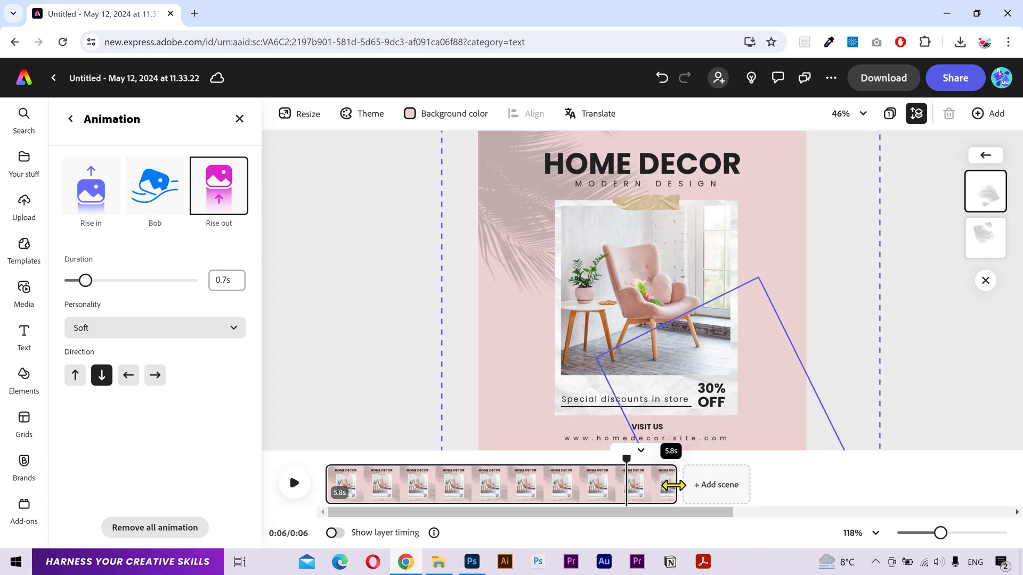
pyautogui.click(294, 483)
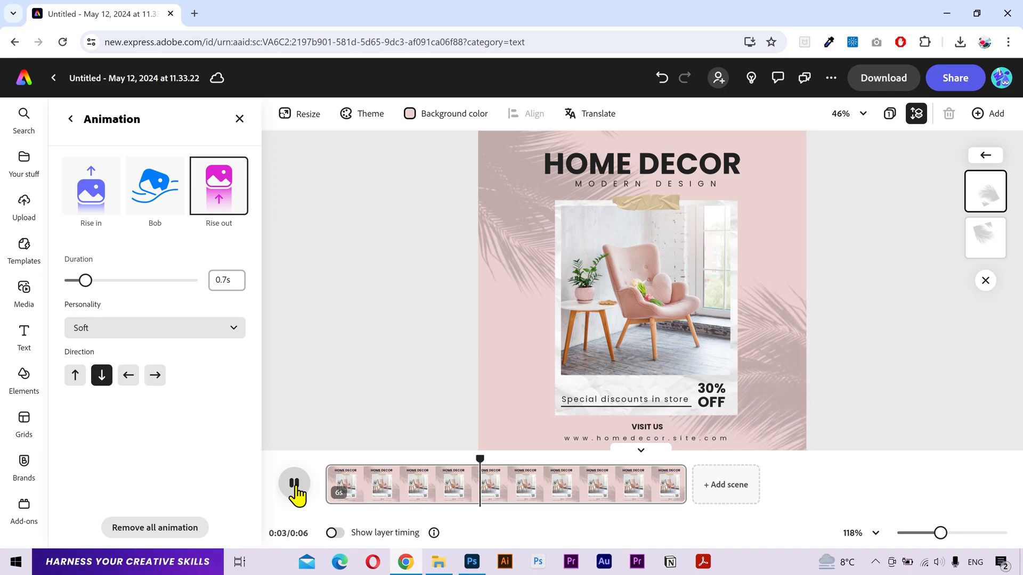
pyautogui.click(294, 485)
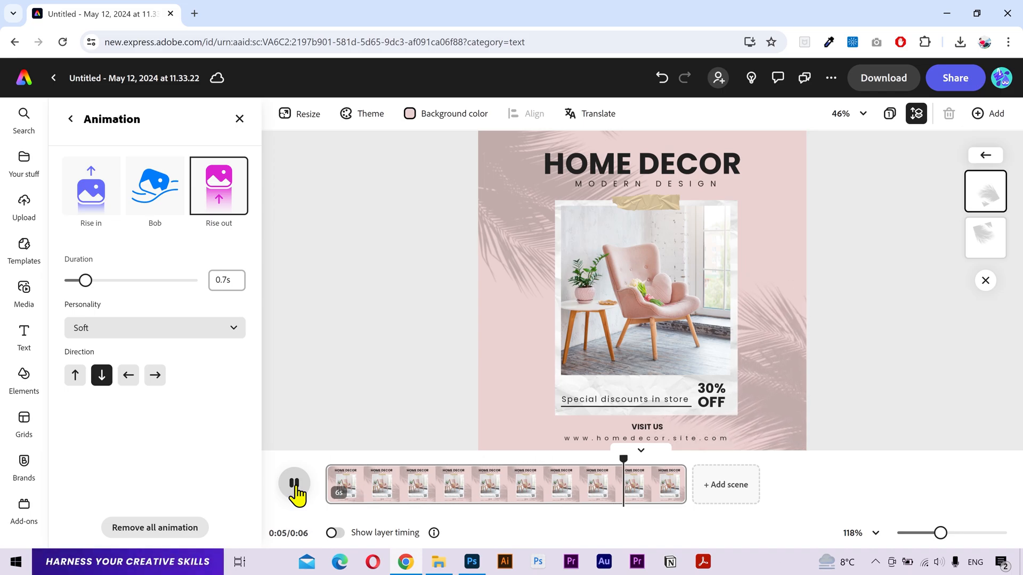
pyautogui.click(294, 483)
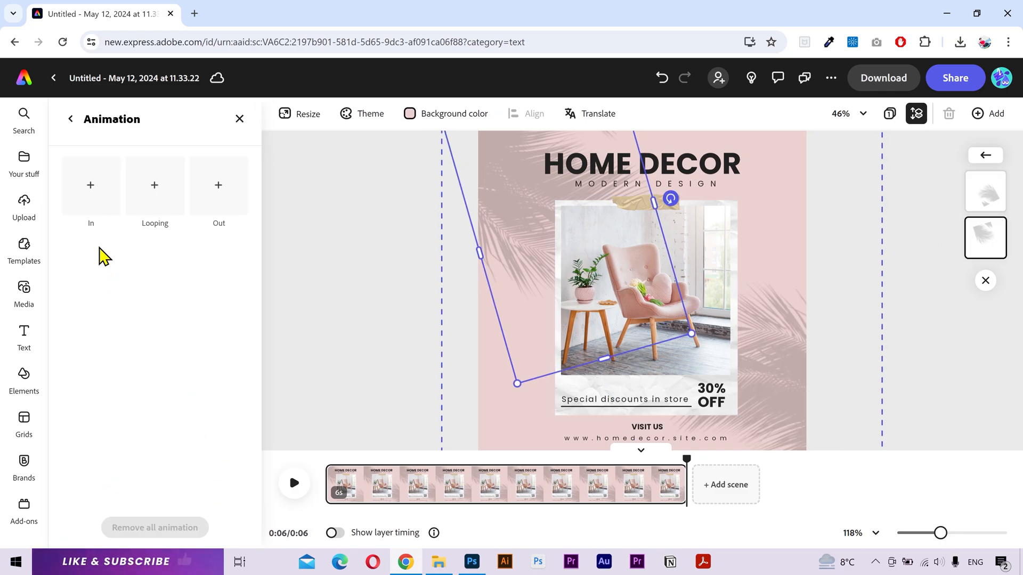
# Give the second leaf a 1-second Rise entrance and a Bob looping animation
pyautogui.click(89, 184)
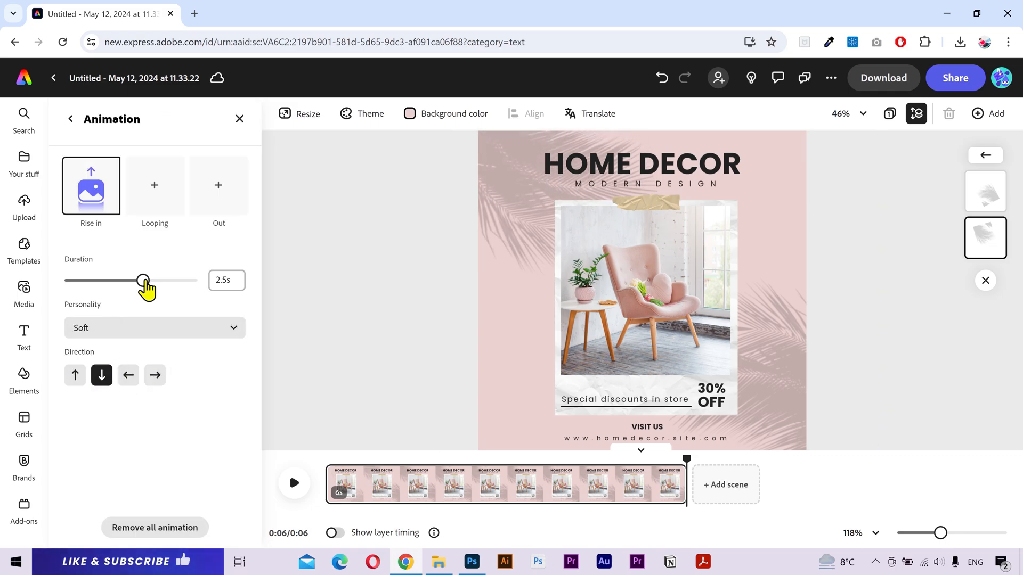
pyautogui.moveTo(144, 281); pyautogui.dragTo(98, 280)
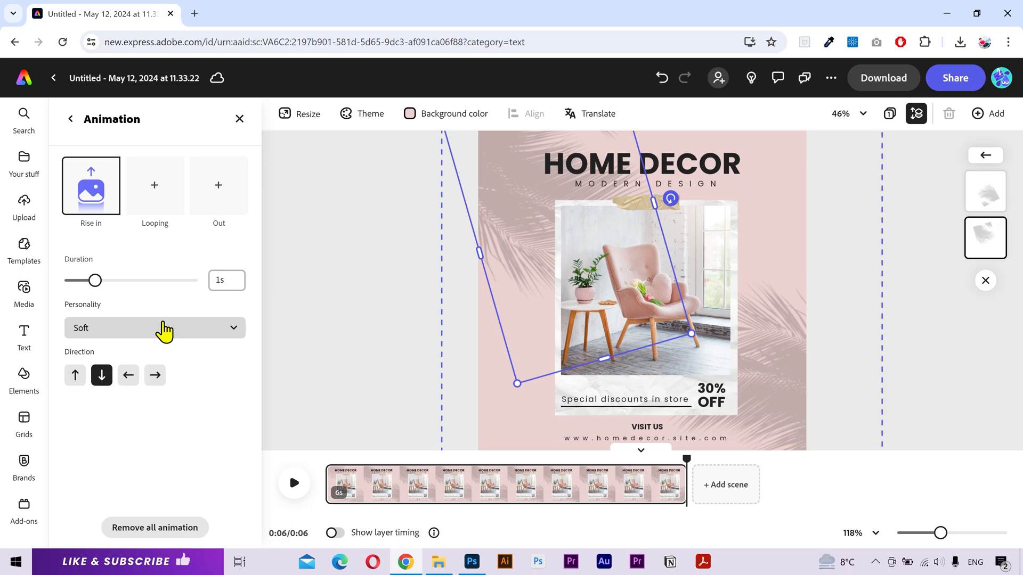
pyautogui.click(154, 327)
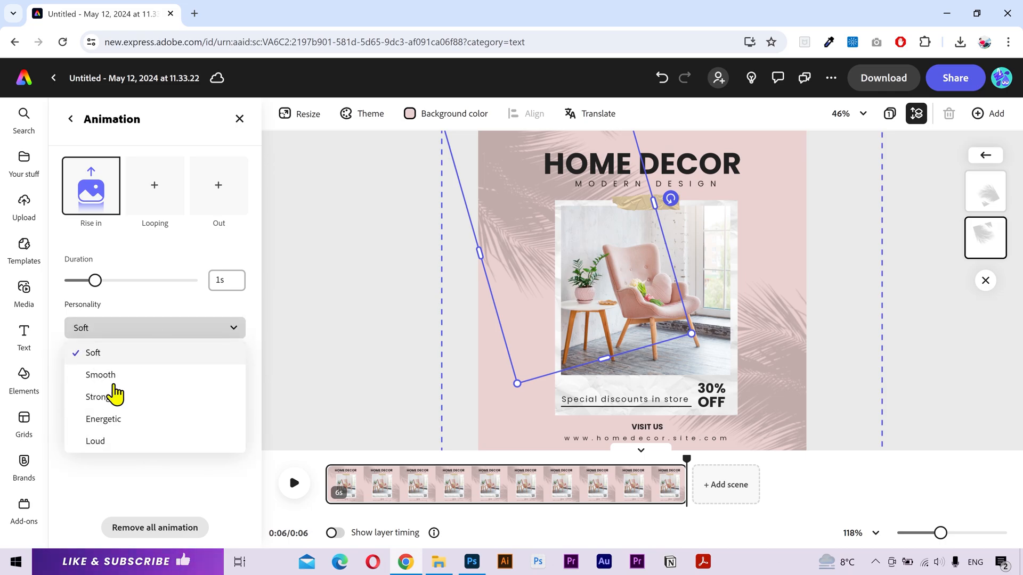
pyautogui.click(154, 184)
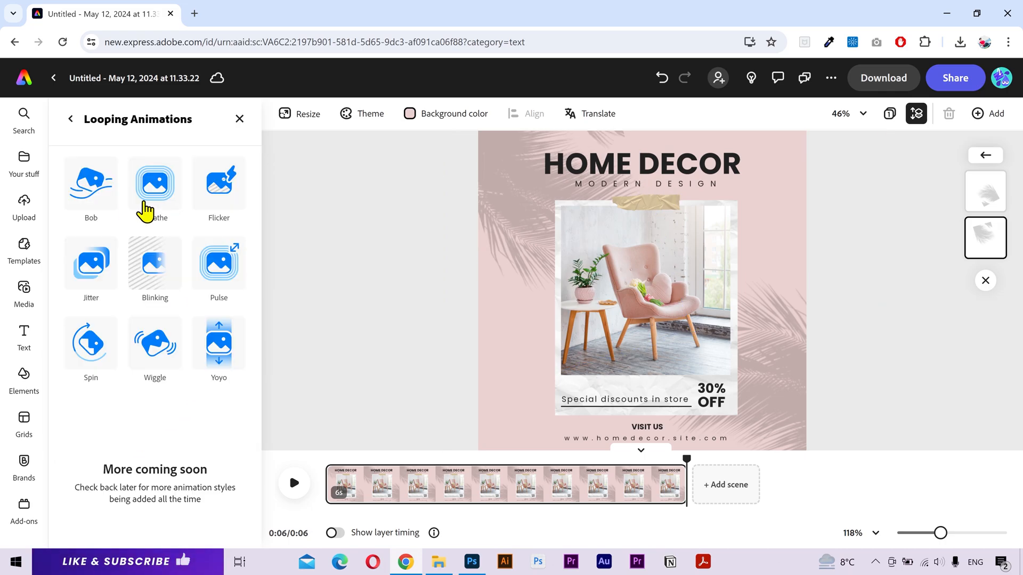
pyautogui.click(155, 182)
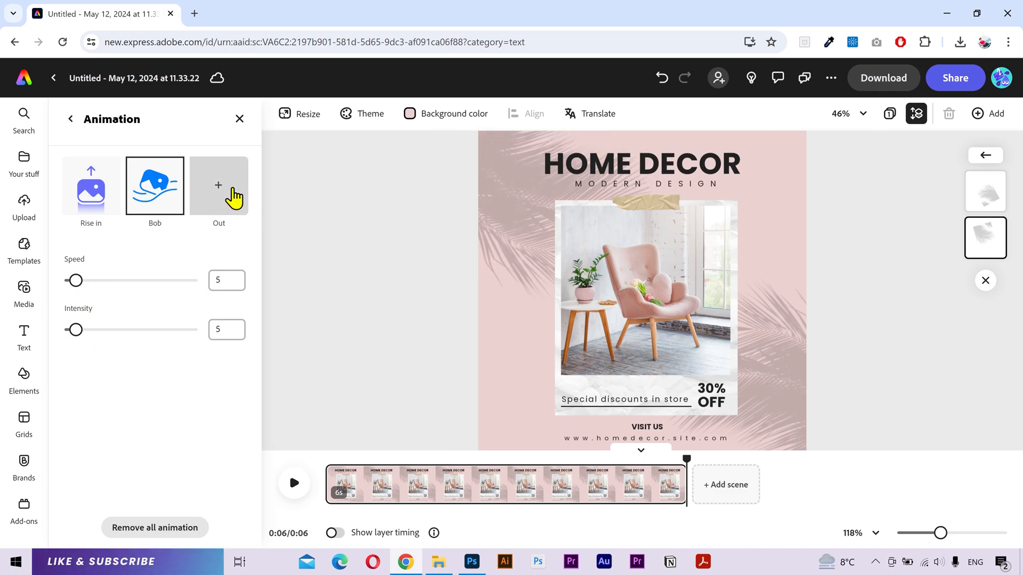
# Add a 0.7-second Rise out exit to the second leaf and preview the post
pyautogui.click(218, 186)
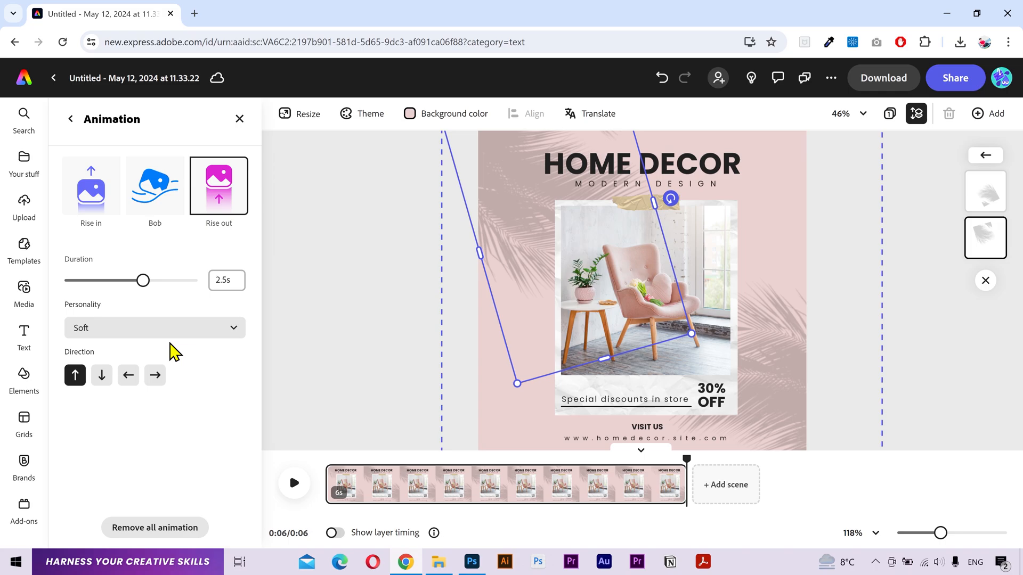
pyautogui.moveTo(143, 280)
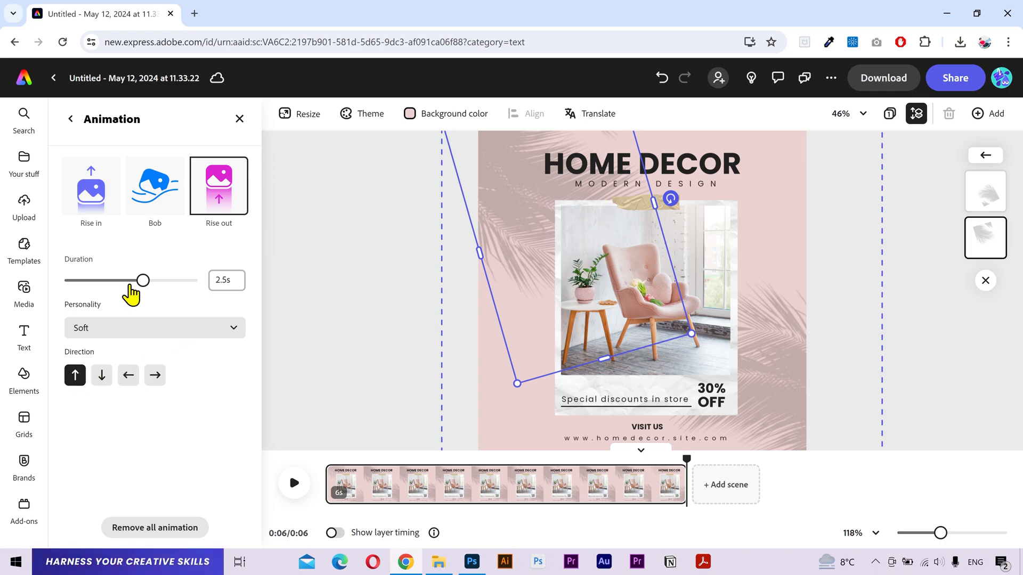
pyautogui.moveTo(143, 280); pyautogui.dragTo(85, 280)
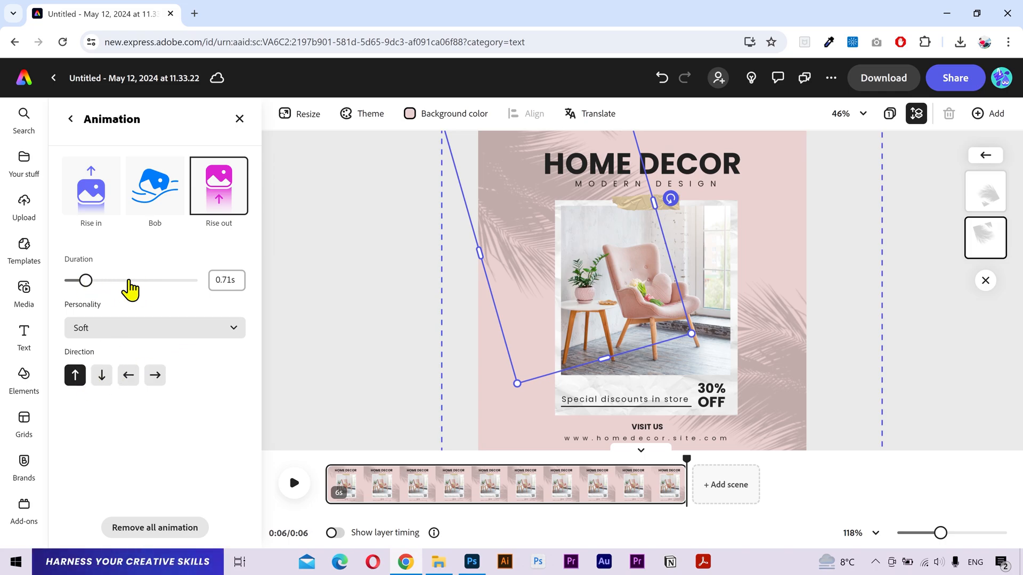
pyautogui.click(225, 281)
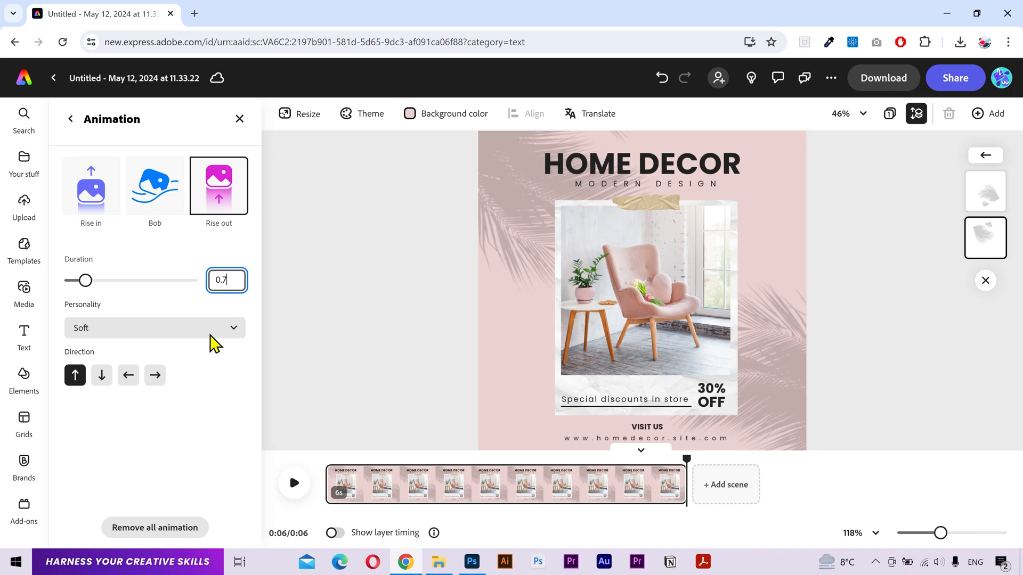
pyautogui.click(294, 482)
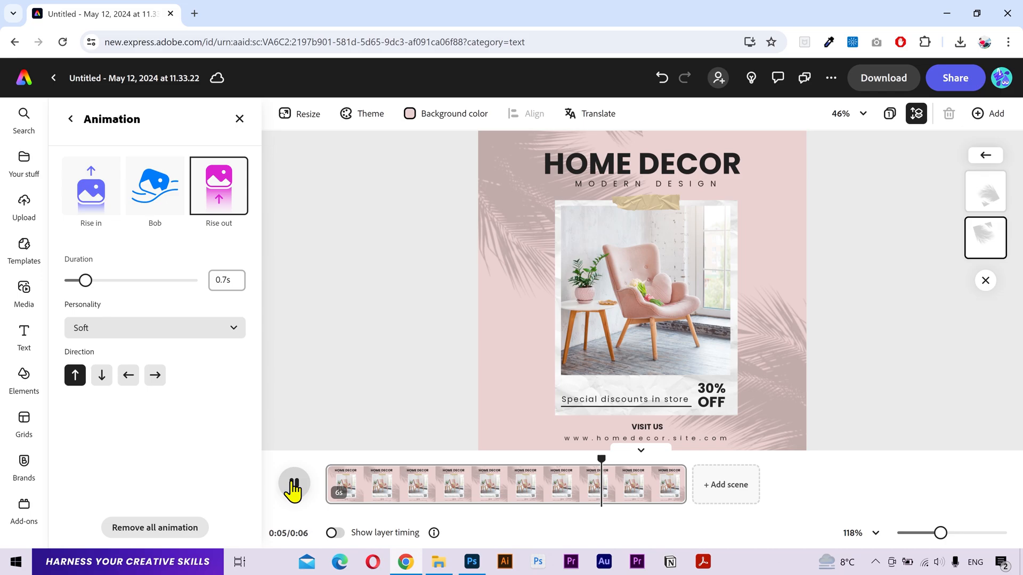
pyautogui.click(294, 483)
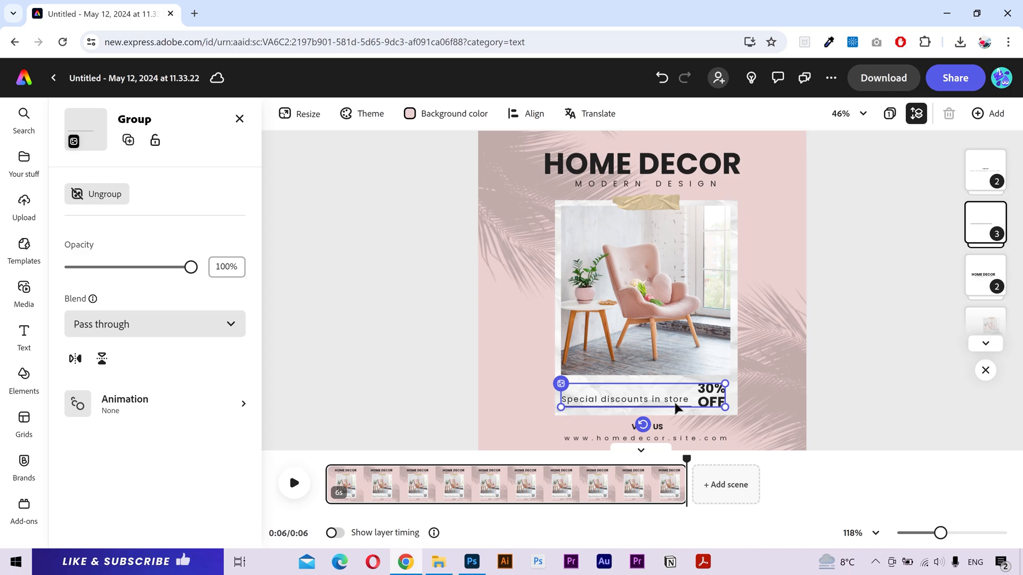
pyautogui.moveTo(984, 224)
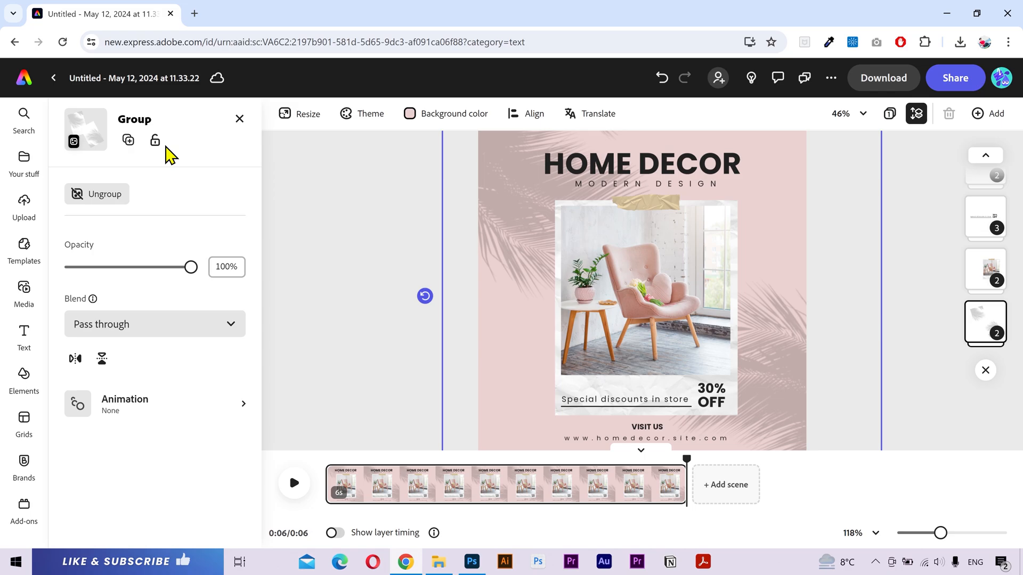
# Select the chair-photo-and-discount-text group and open its animation settings
pyautogui.click(155, 140)
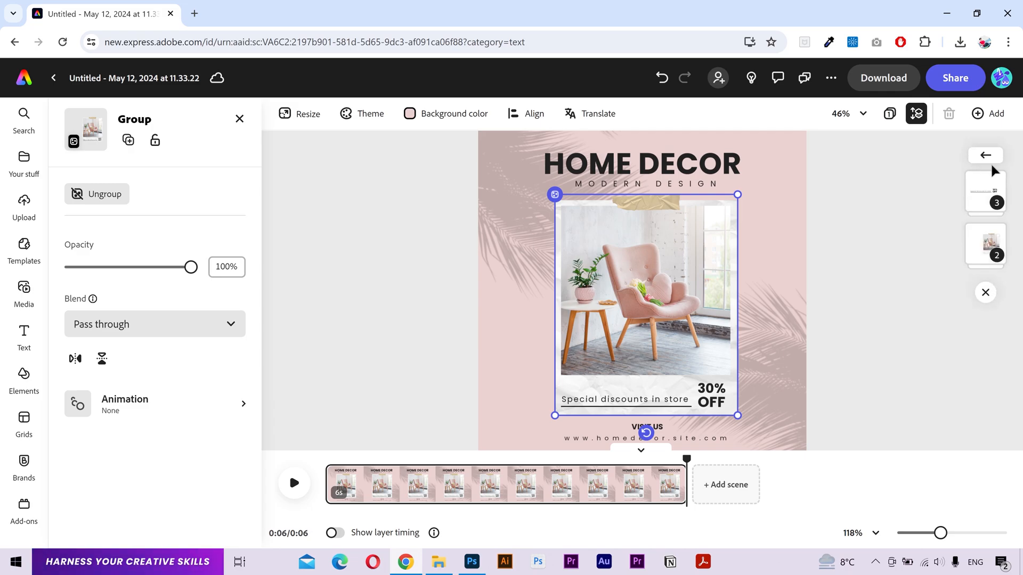
pyautogui.click(155, 403)
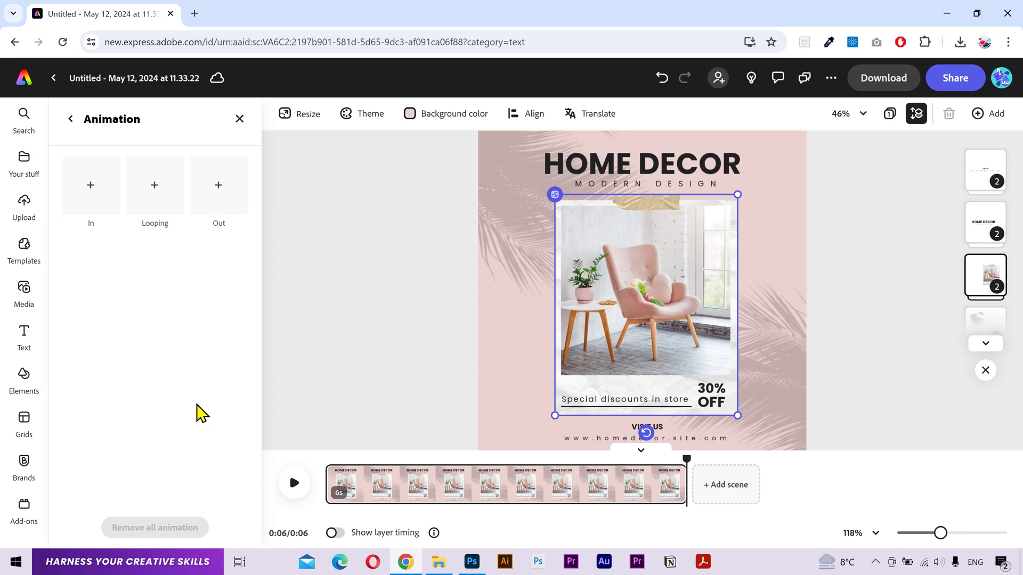
# Give the photo group a Spin entrance and a Wiggle looping animation
pyautogui.click(89, 193)
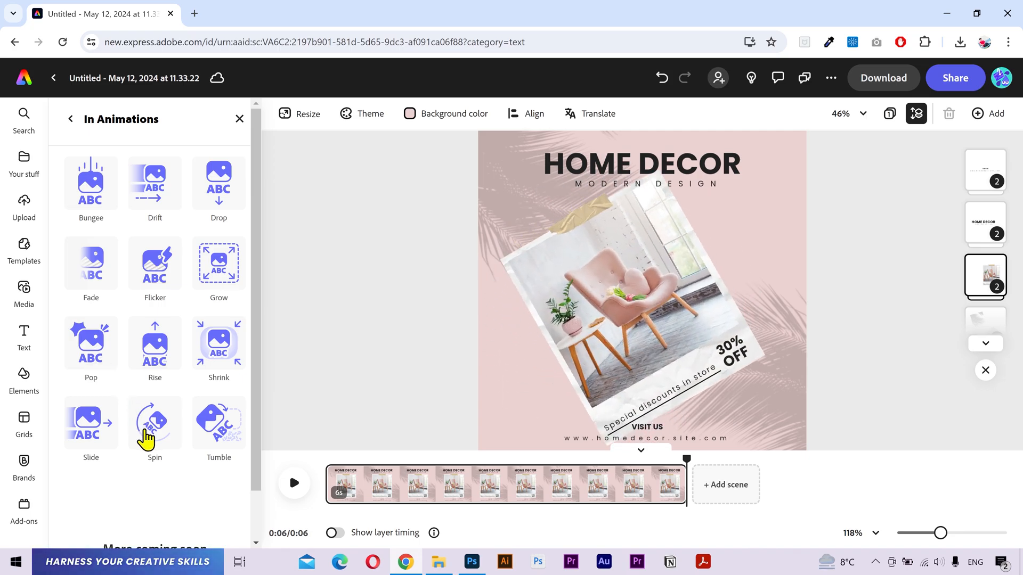
pyautogui.click(155, 427)
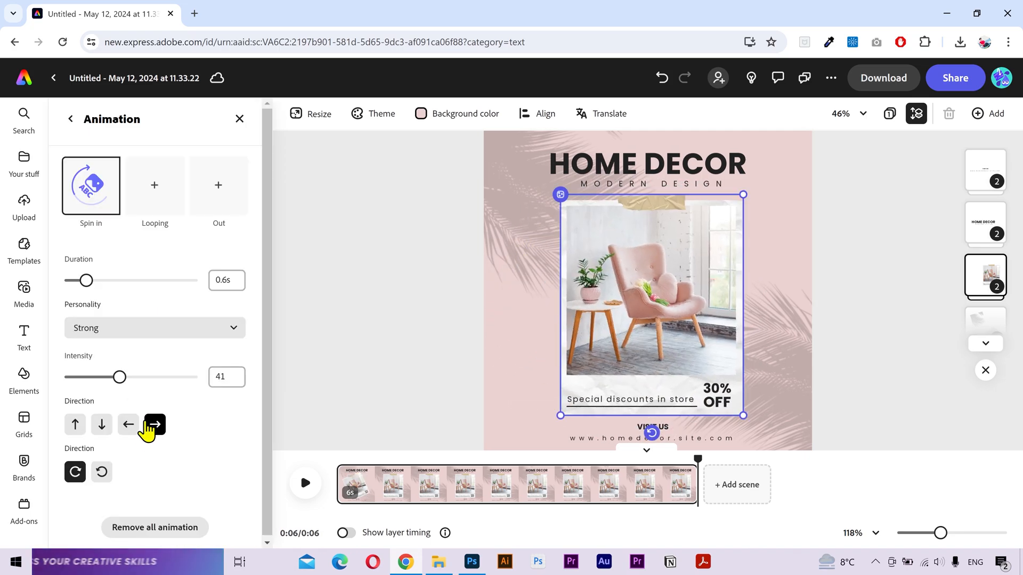
pyautogui.click(154, 185)
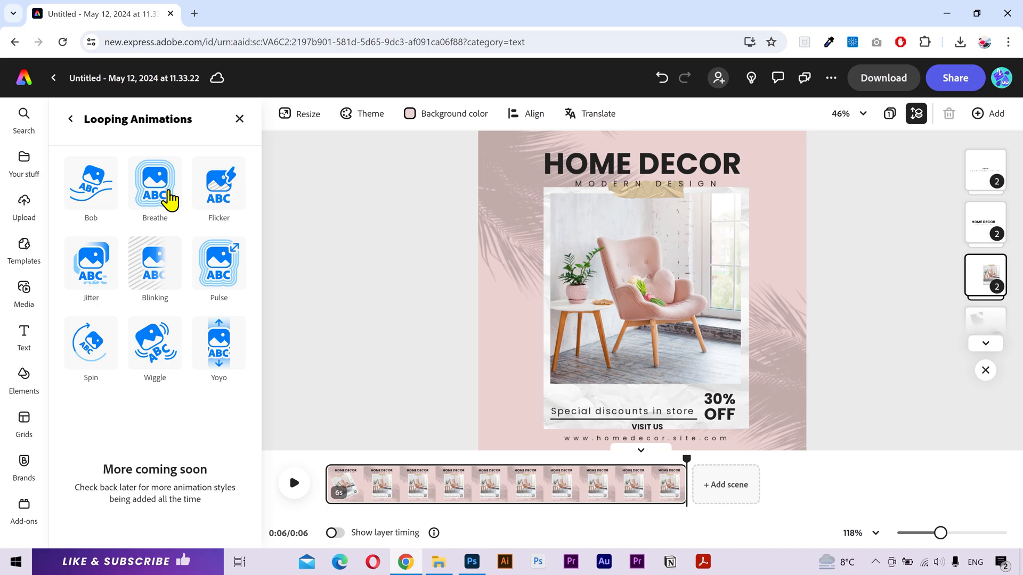
pyautogui.click(154, 344)
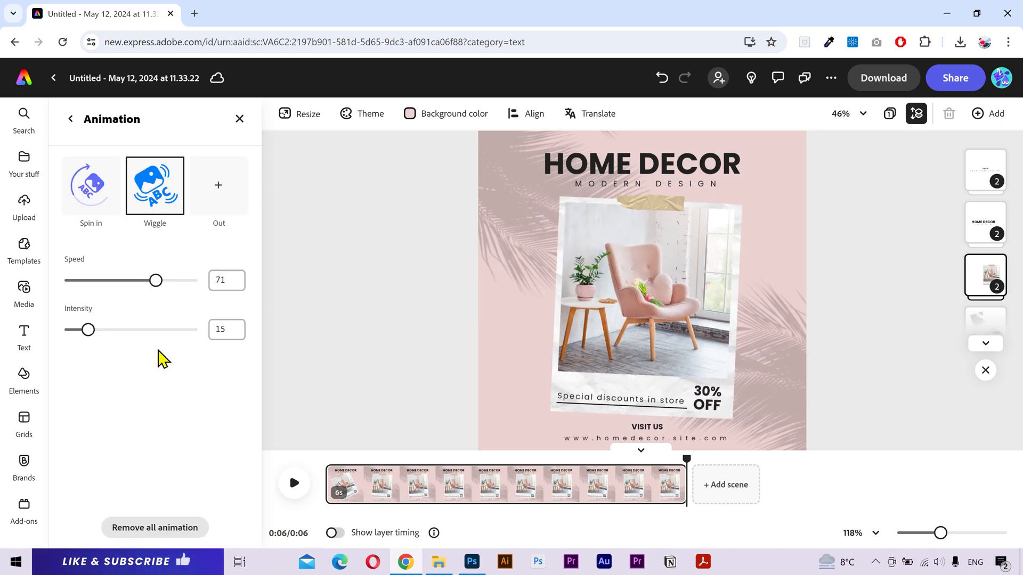
# Set the Wiggle speed to 30 and intensity to 20
pyautogui.moveTo(155, 280); pyautogui.dragTo(102, 281)
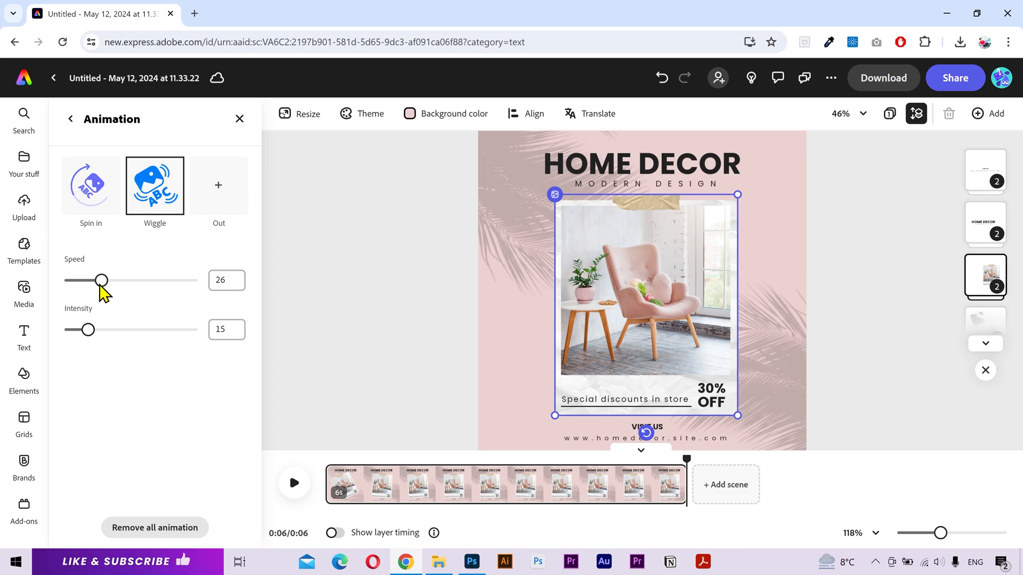
pyautogui.moveTo(101, 280); pyautogui.dragTo(107, 280)
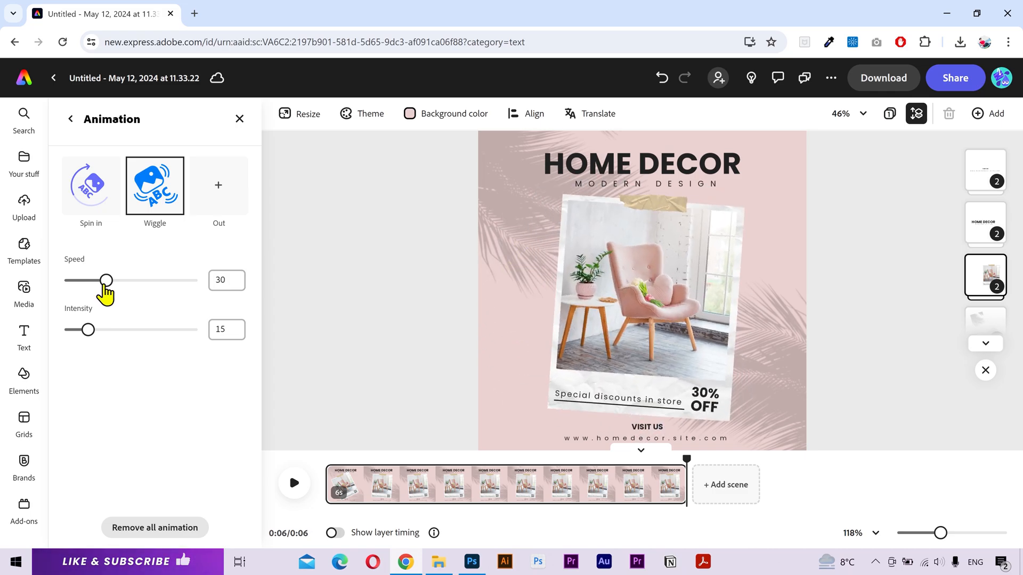
pyautogui.moveTo(88, 329); pyautogui.dragTo(98, 329)
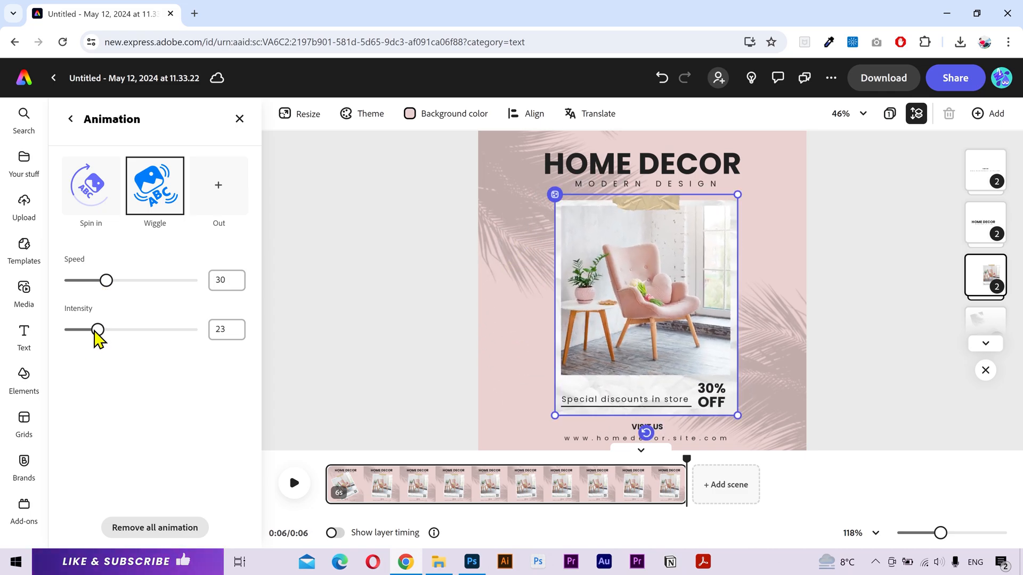
pyautogui.moveTo(98, 329); pyautogui.dragTo(95, 329)
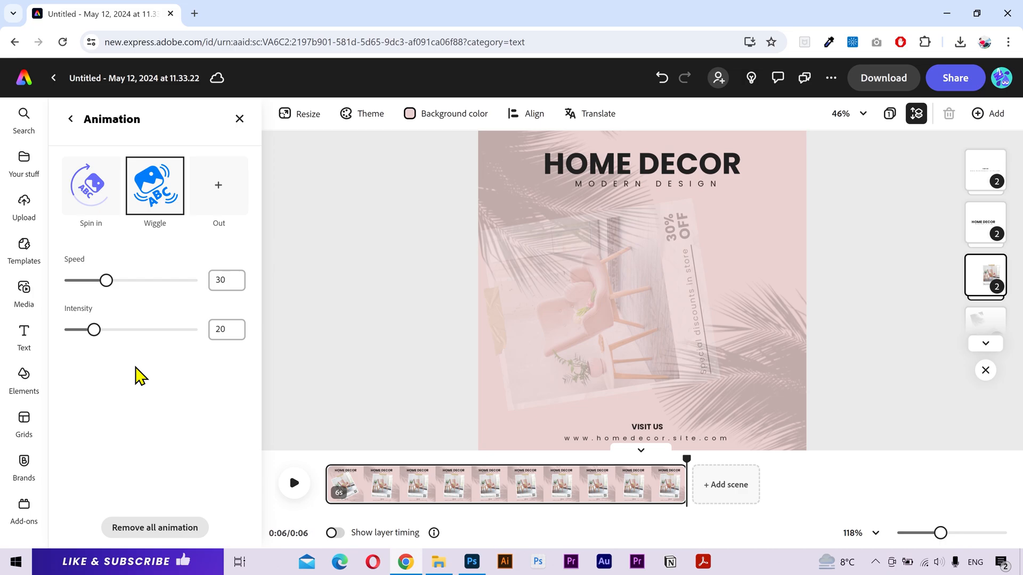
# Add a Pop exit animation to the photo group and preview the result
pyautogui.click(218, 190)
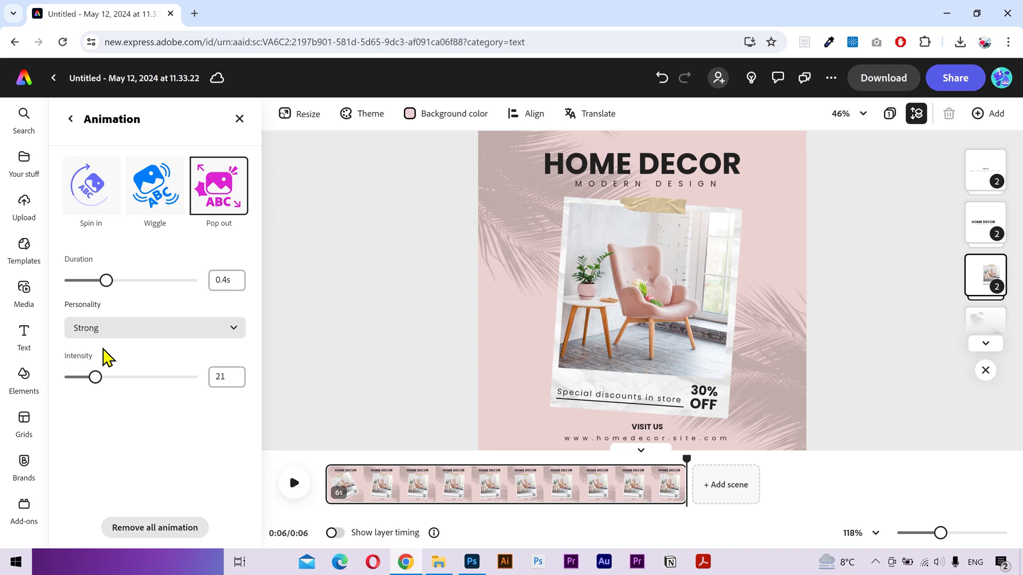
pyautogui.click(646, 294)
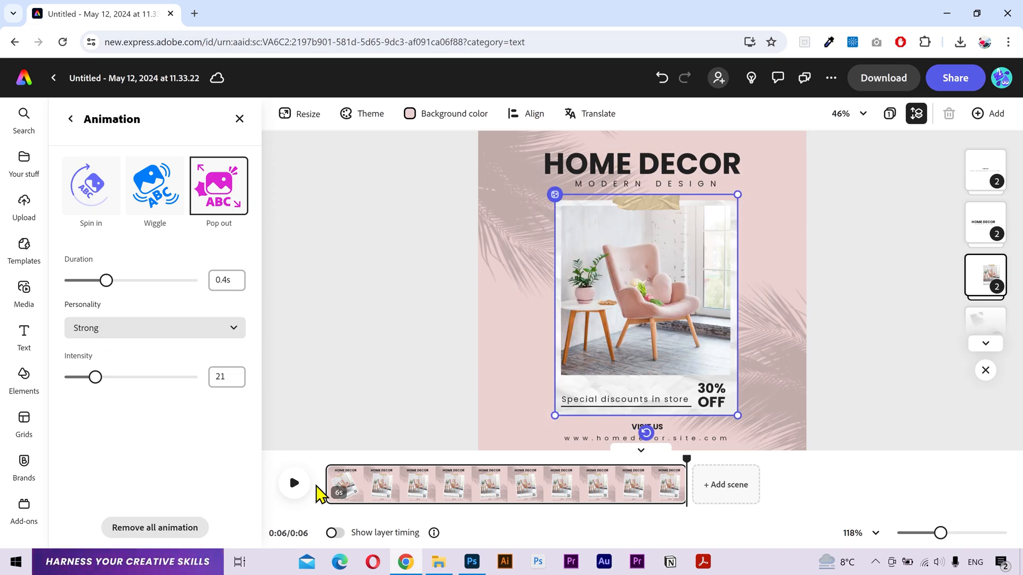
pyautogui.click(294, 482)
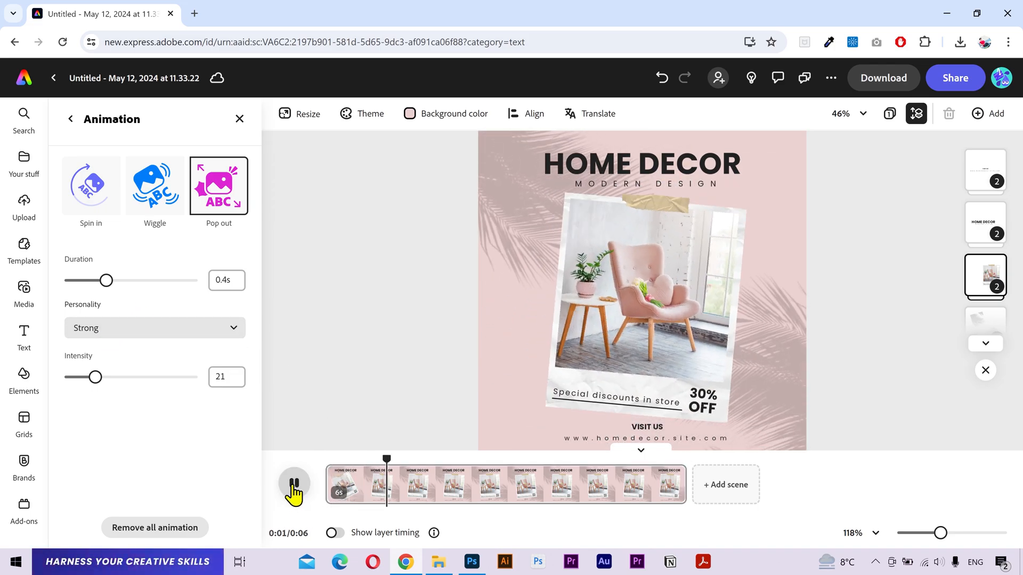
pyautogui.click(294, 483)
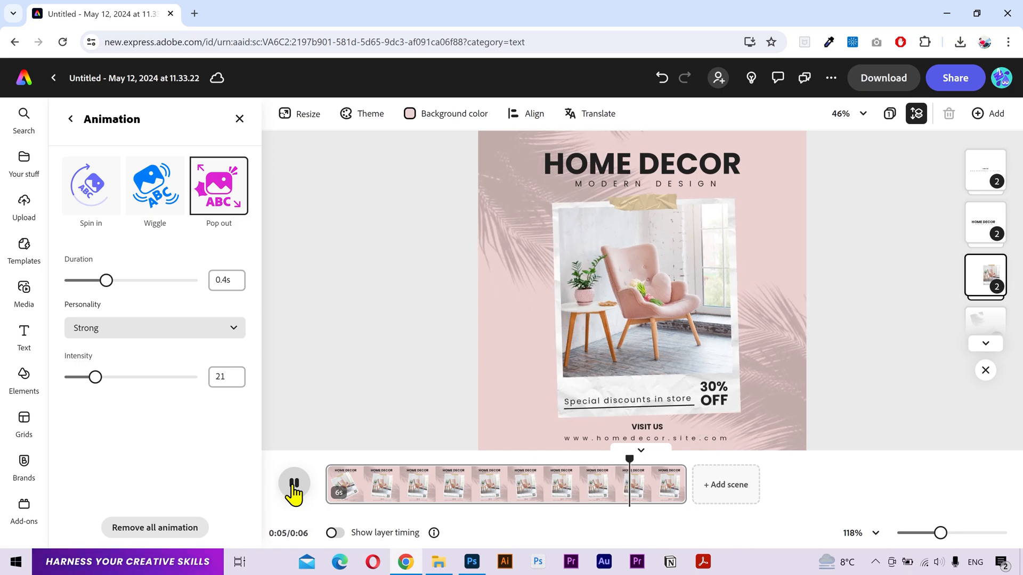
pyautogui.click(294, 483)
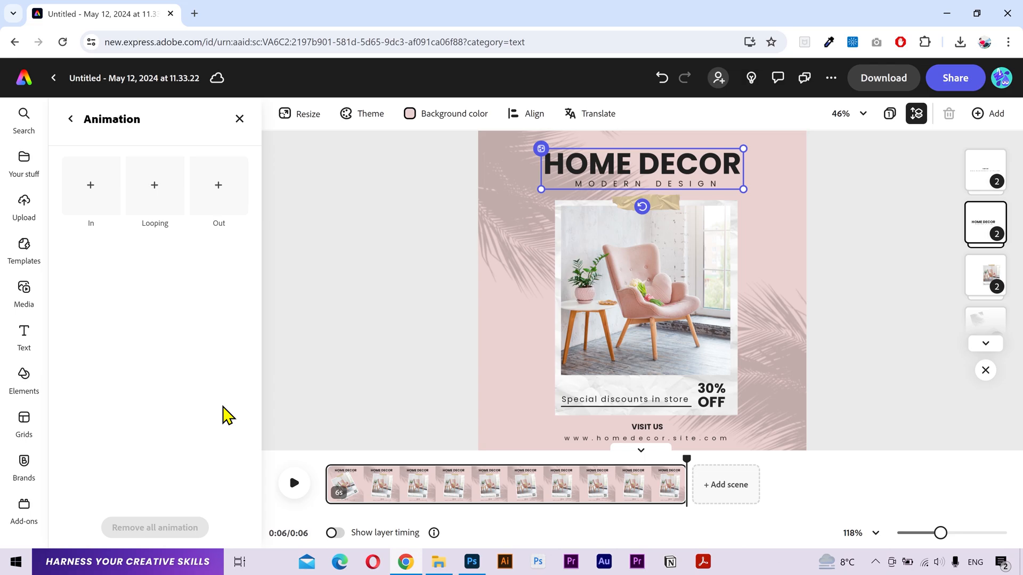
# Give the HOME DECOR heading group Bungee in and Bungee out animations and preview them
pyautogui.click(90, 193)
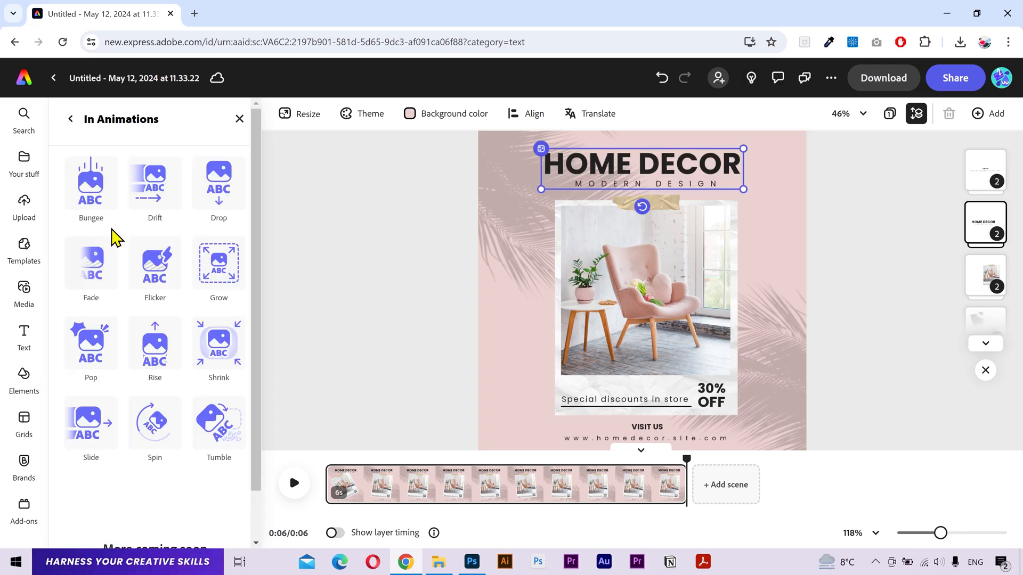
pyautogui.click(90, 185)
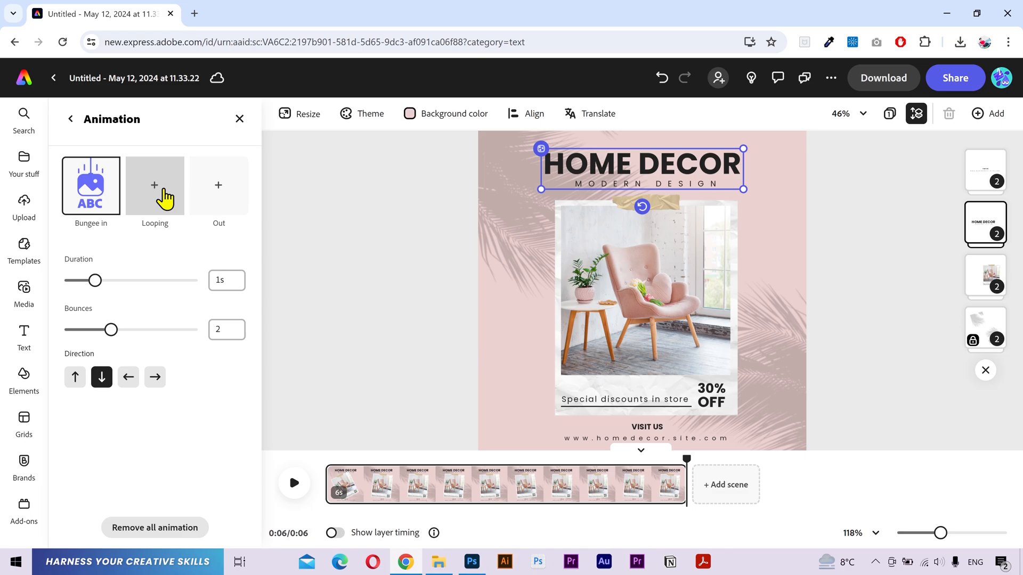
pyautogui.click(218, 189)
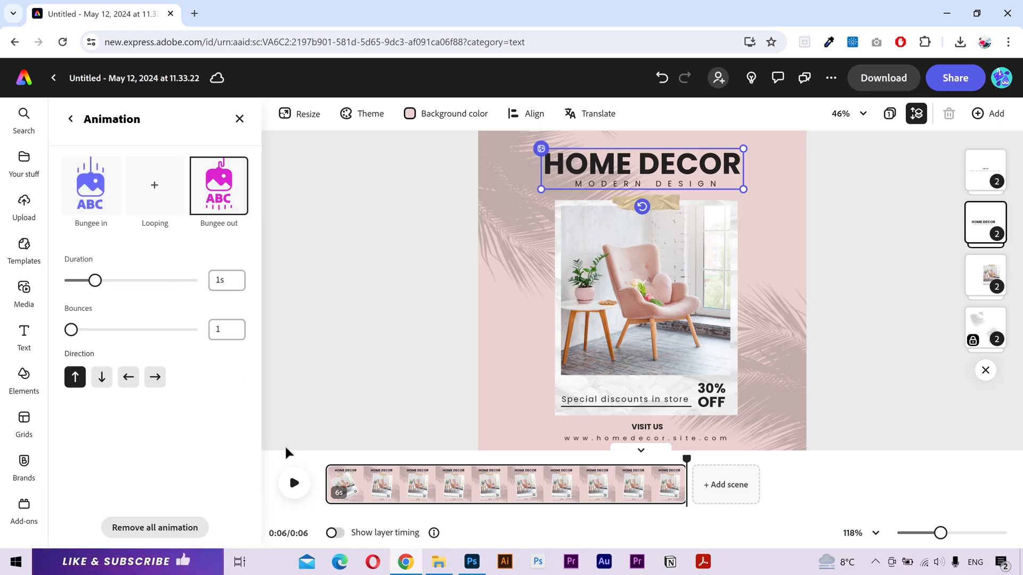
pyautogui.click(294, 482)
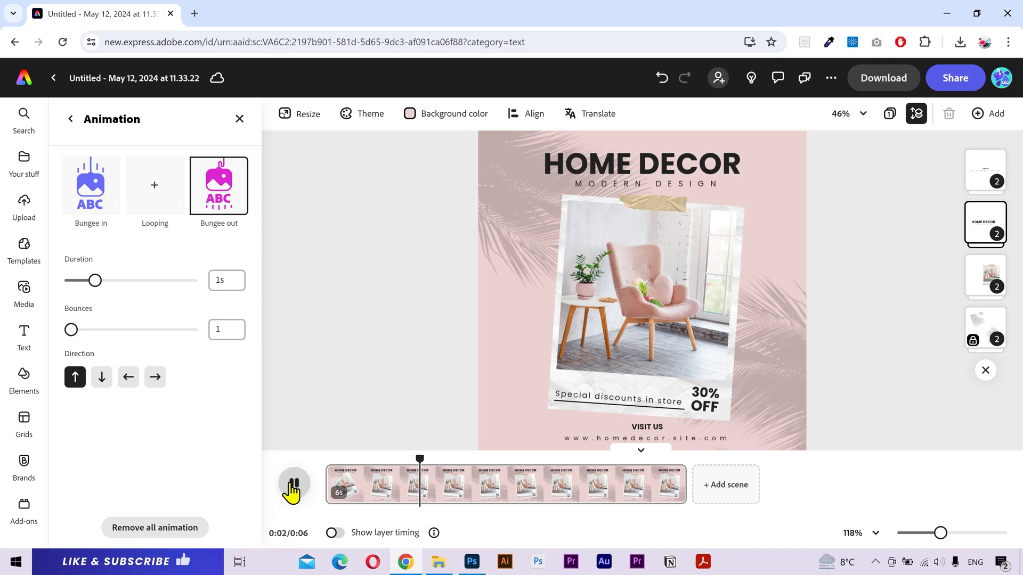
pyautogui.click(293, 486)
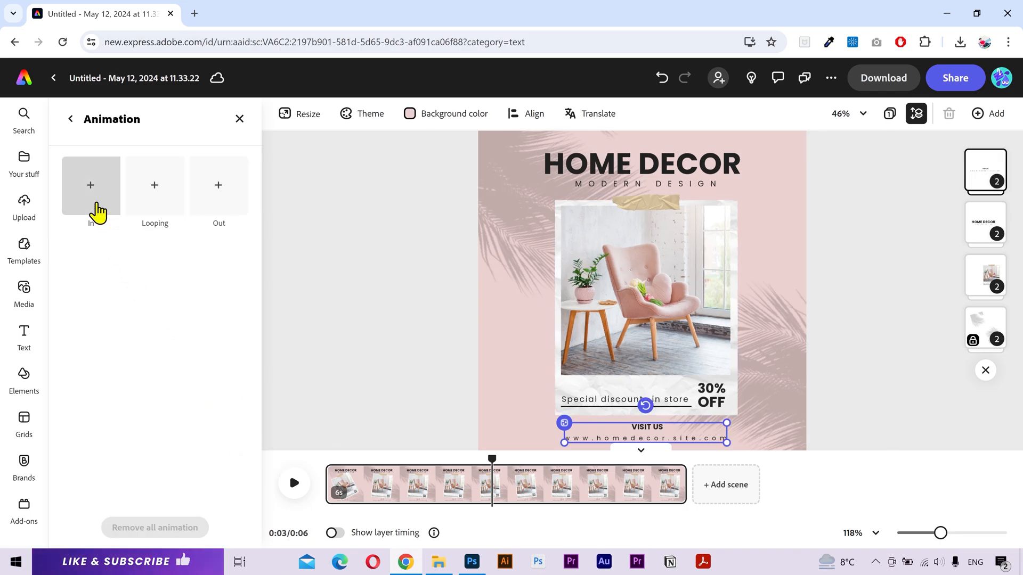
# Give the VISIT US group Drop in and Drop out animations and preview the result
pyautogui.click(89, 190)
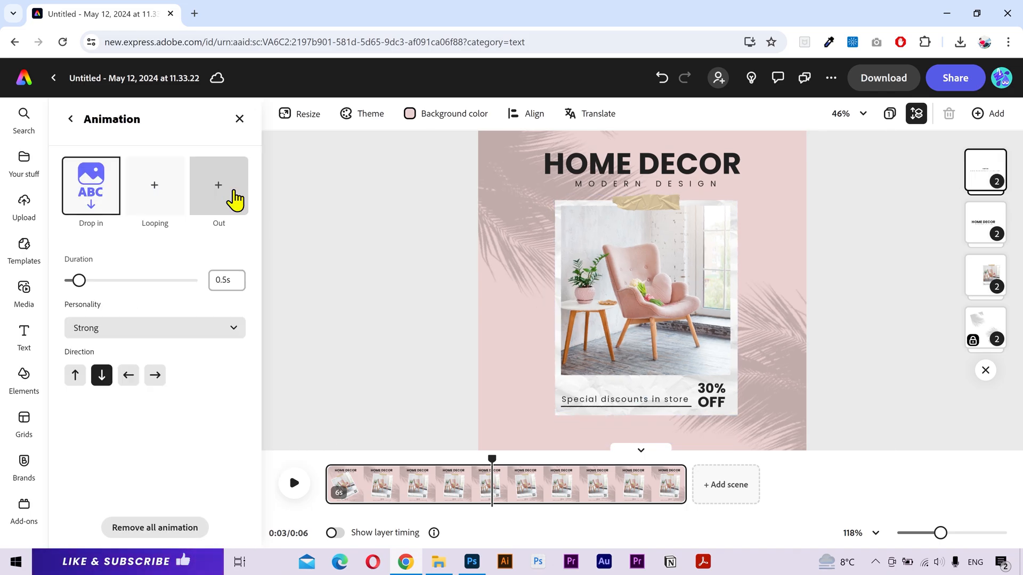
pyautogui.click(218, 185)
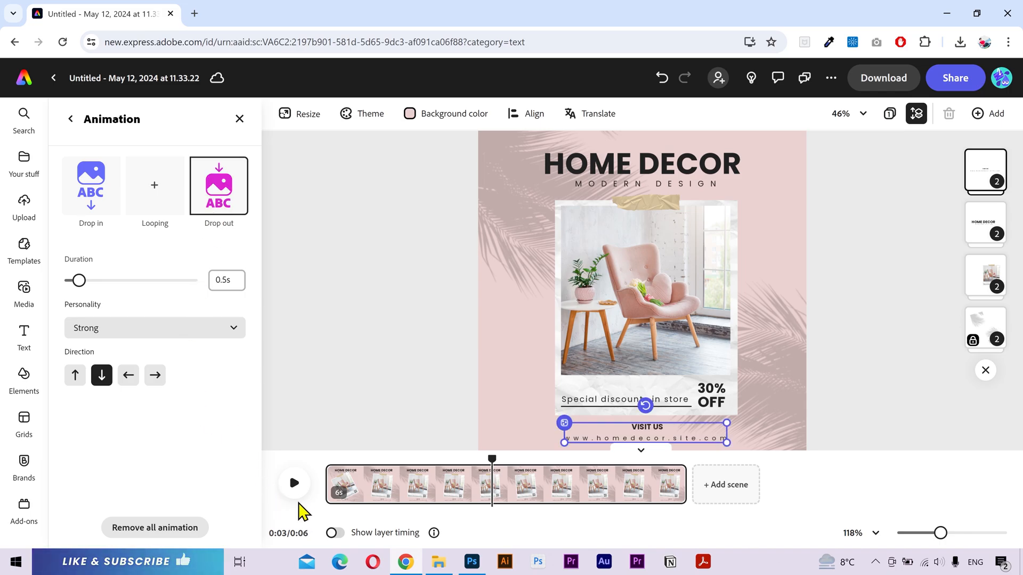
pyautogui.click(294, 484)
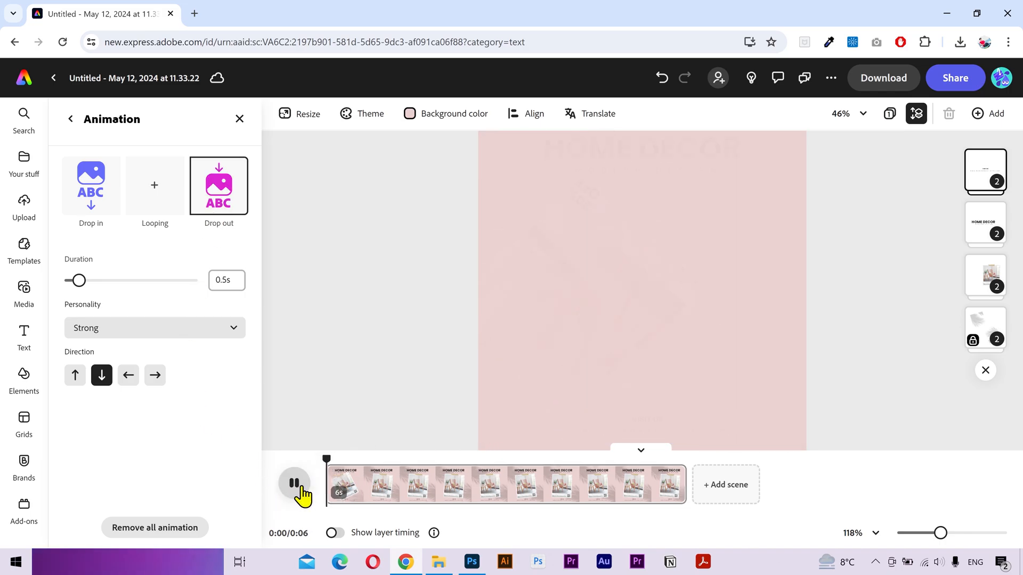
pyautogui.click(294, 484)
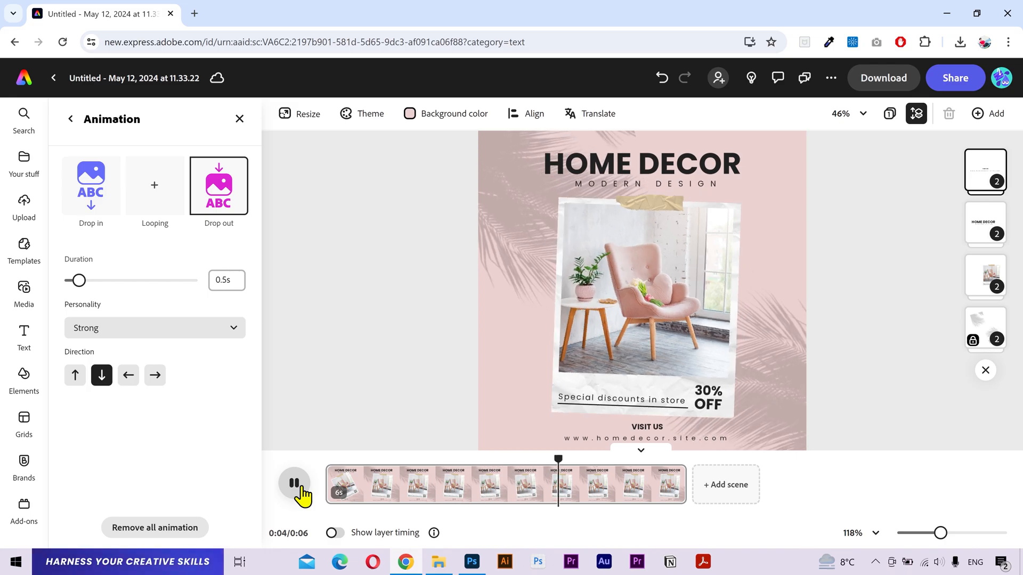
pyautogui.click(334, 533)
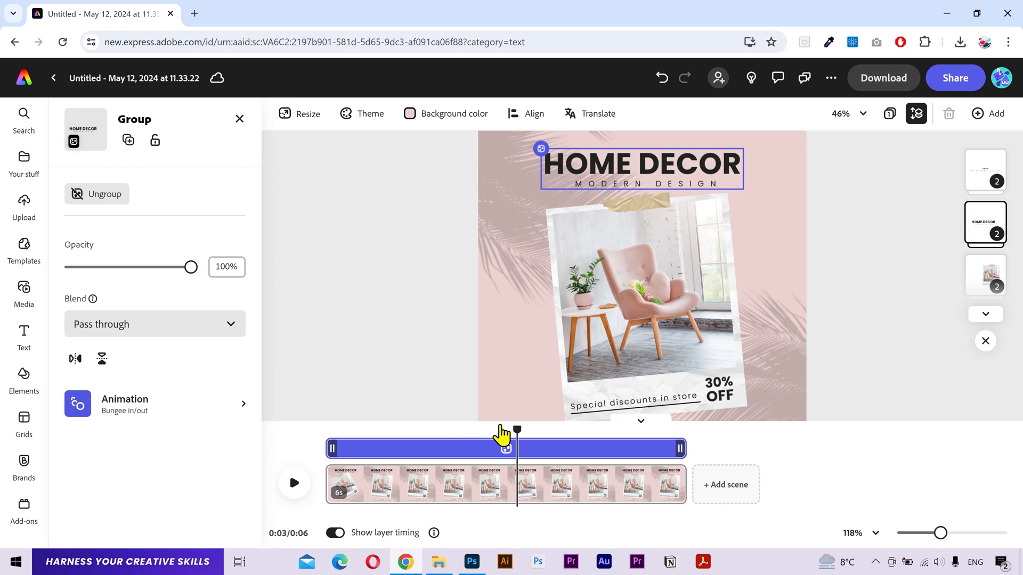
# Scrub the preview back to the start and show layer timing for the 6-second scene
pyautogui.moveTo(517, 429); pyautogui.dragTo(324, 430)
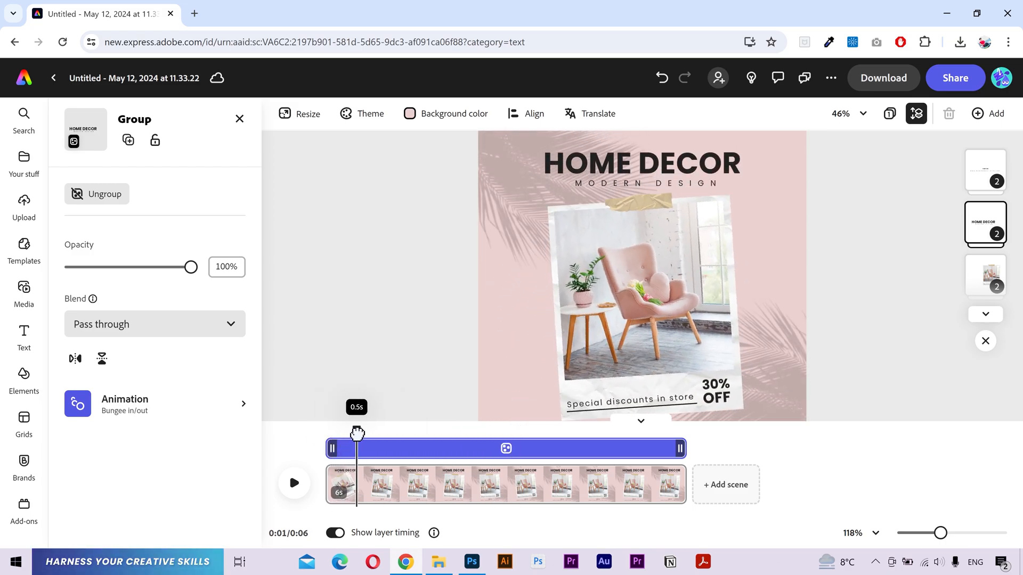
pyautogui.moveTo(358, 434); pyautogui.dragTo(353, 433)
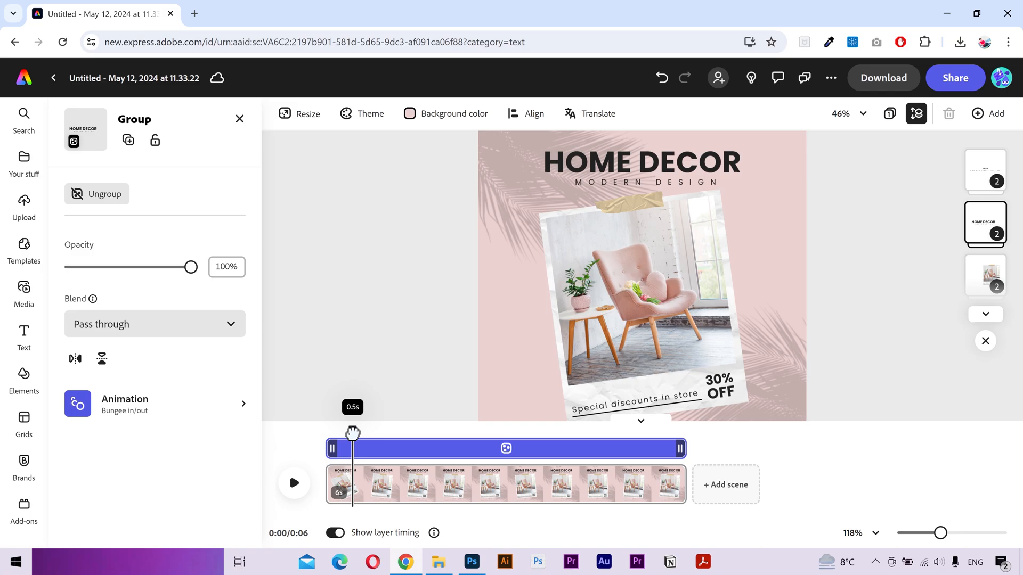
pyautogui.moveTo(353, 448); pyautogui.dragTo(333, 450)
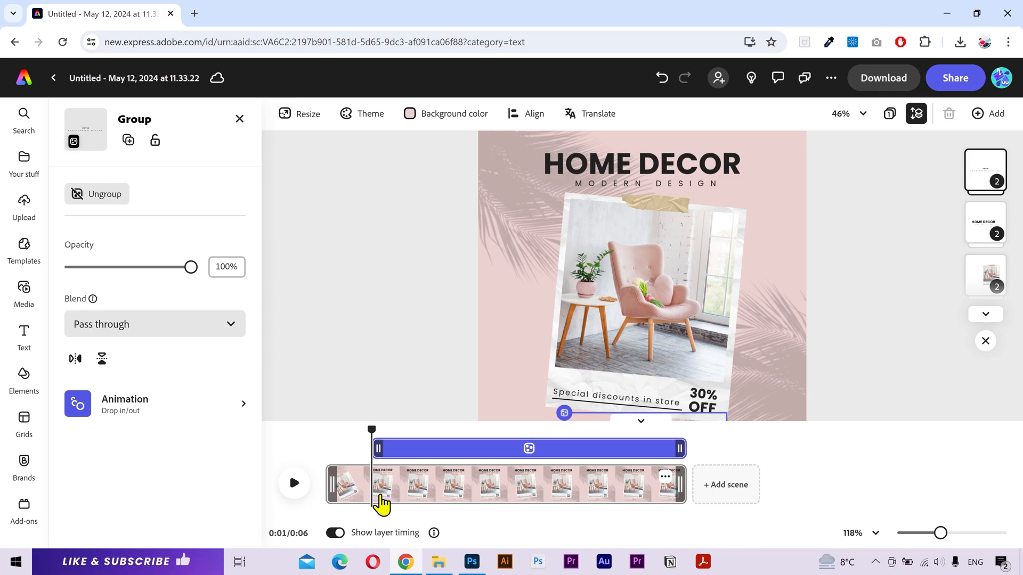
pyautogui.click(24, 336)
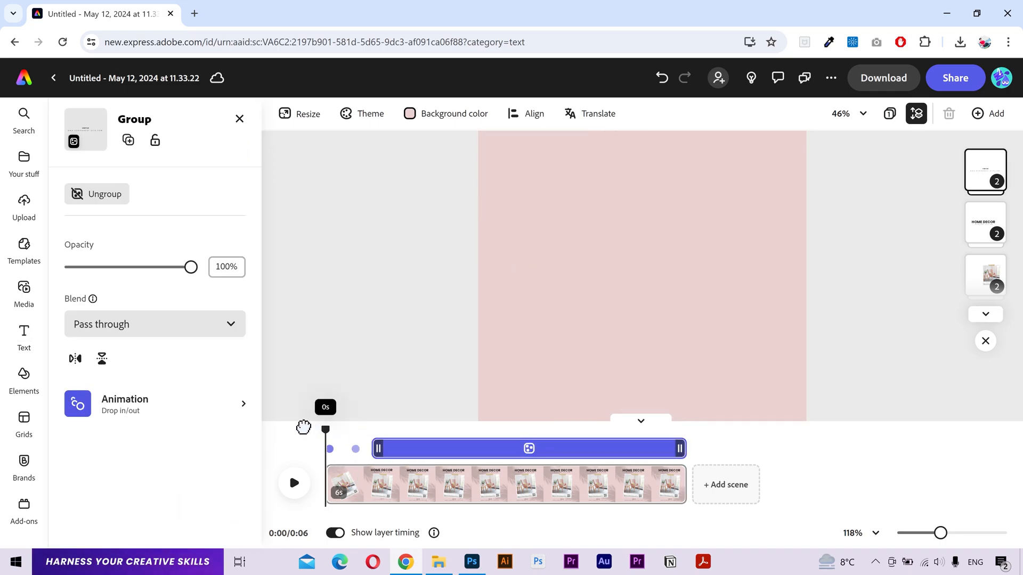
# Leave the timing editor and play the full six-second staggered animation
pyautogui.click(23, 339)
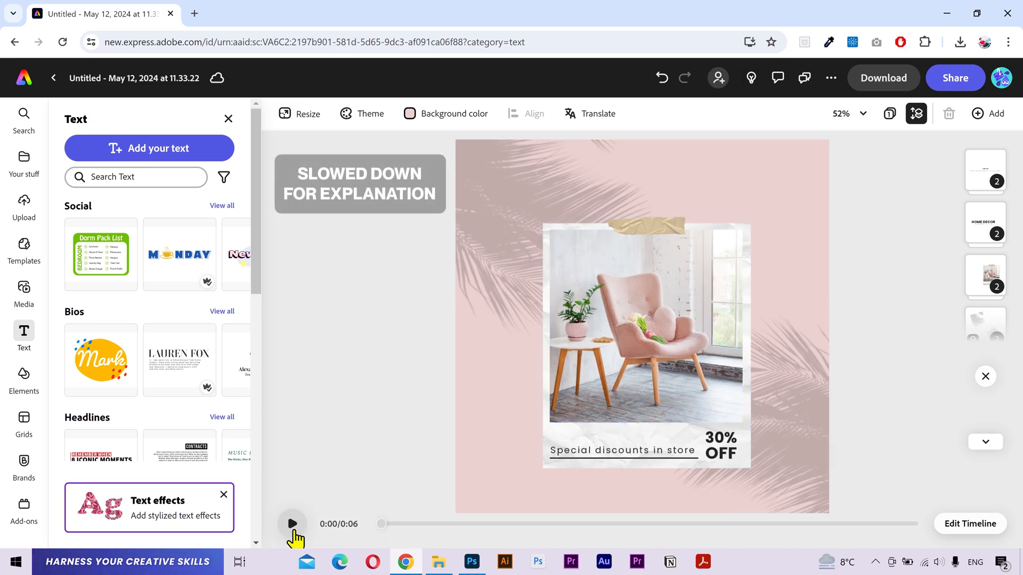
pyautogui.click(292, 523)
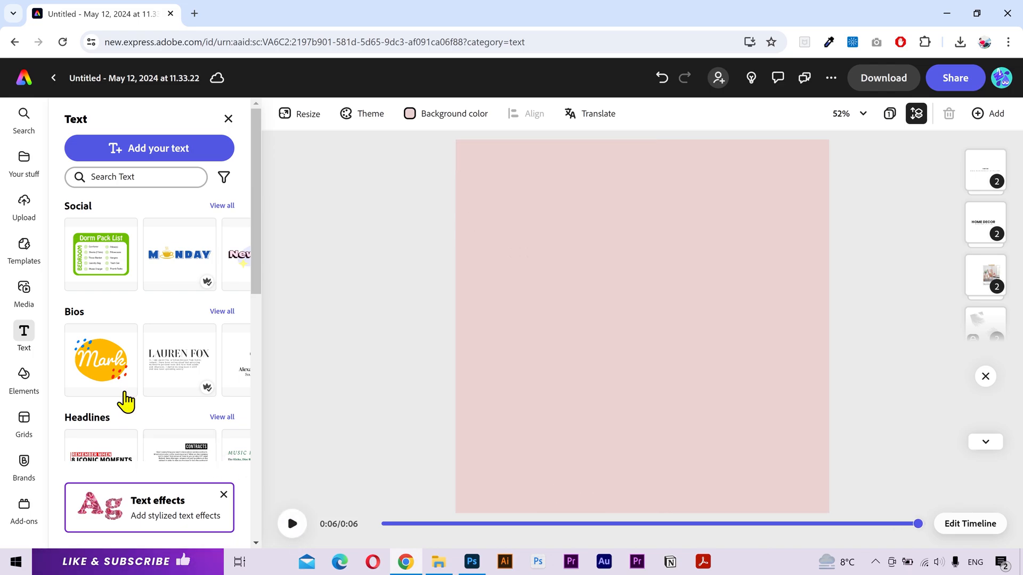
# Search the Media library's Audio tracks for 'corporate'
pyautogui.click(23, 292)
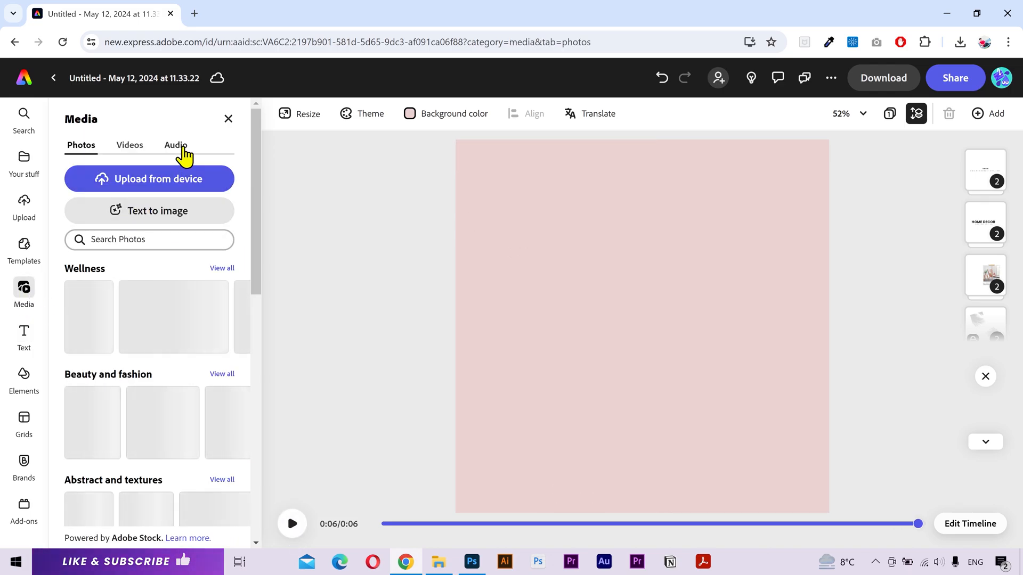
pyautogui.click(175, 145)
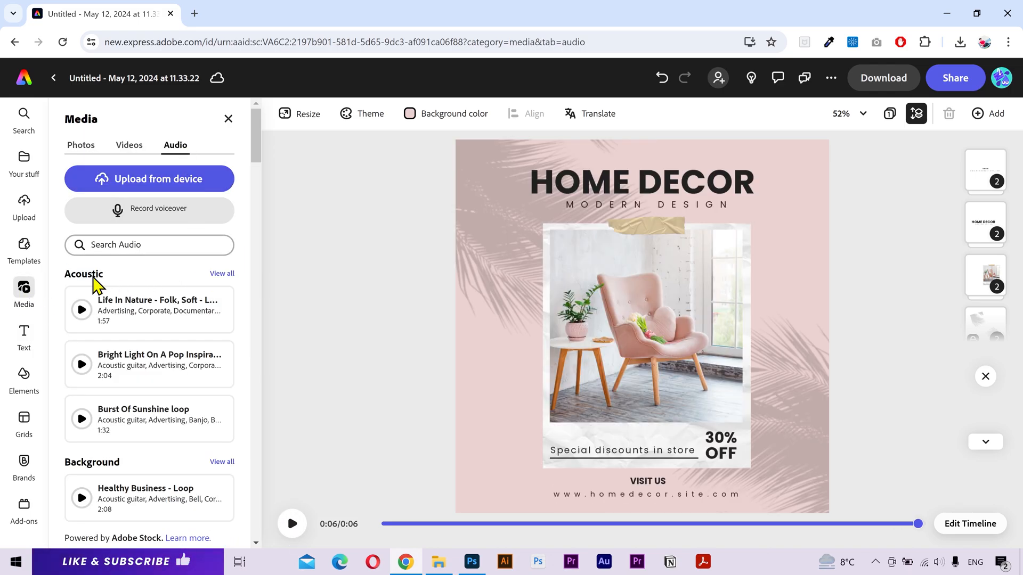
pyautogui.scroll(-3)
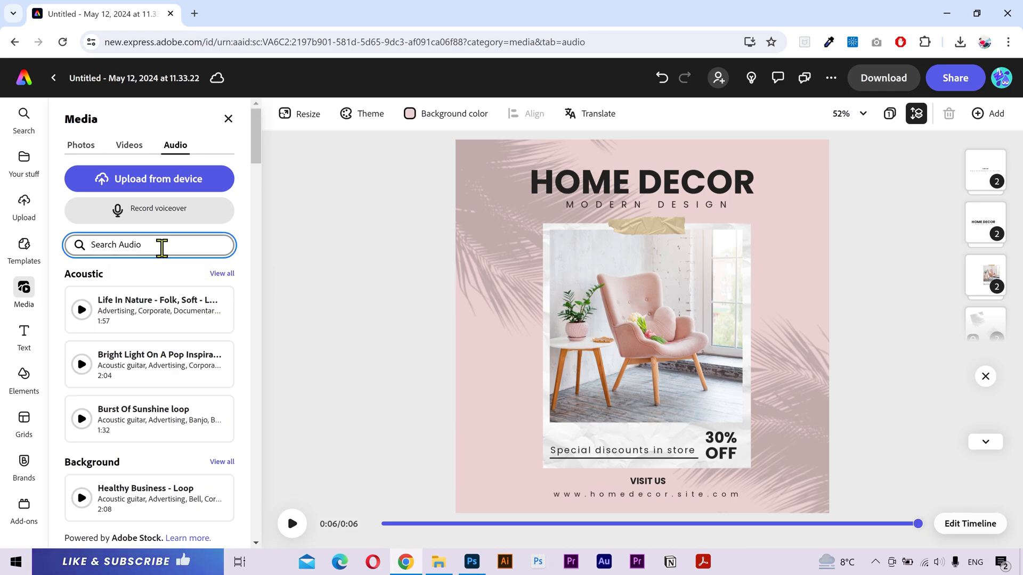
pyautogui.write('corporate')
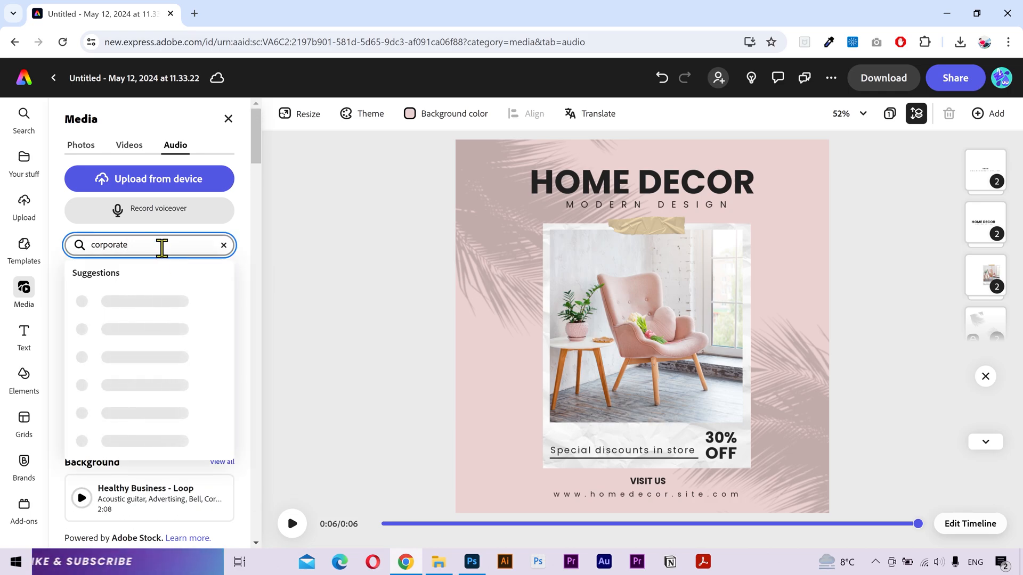
pyautogui.press('Enter')
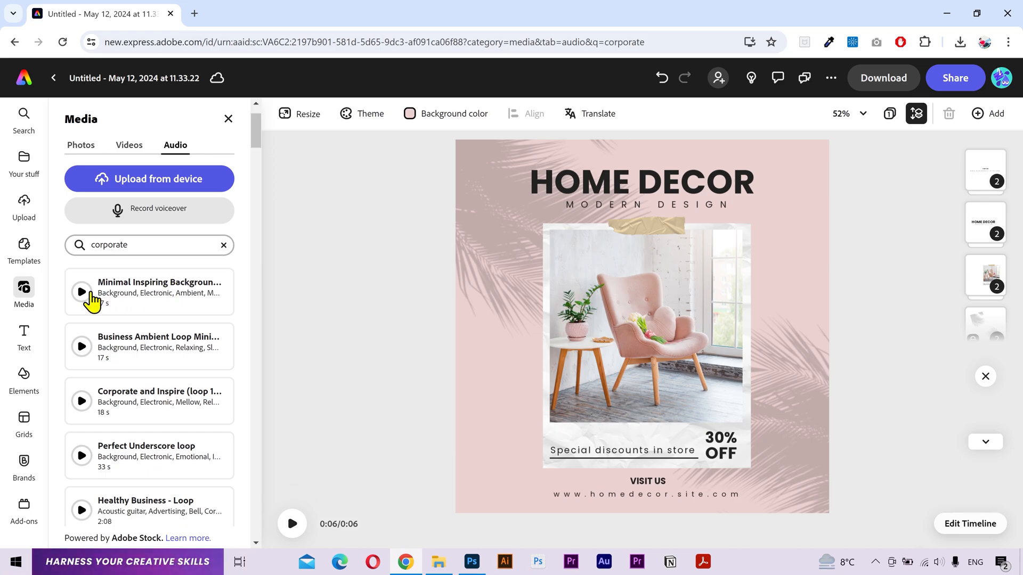
# Audition the first corporate track, then play the design with Healthy Business - Loop as music
pyautogui.click(81, 292)
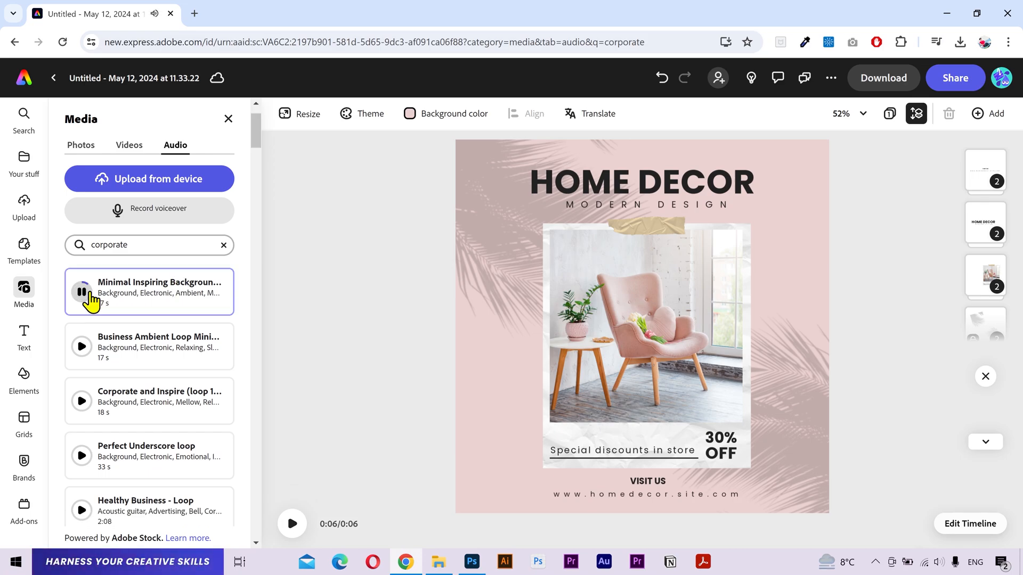
pyautogui.click(83, 292)
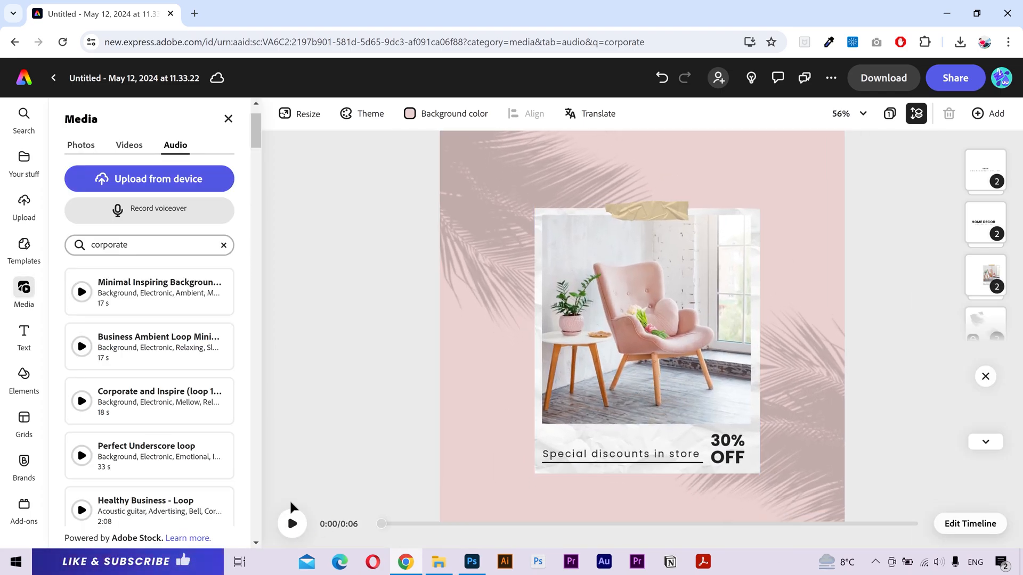
pyautogui.click(292, 523)
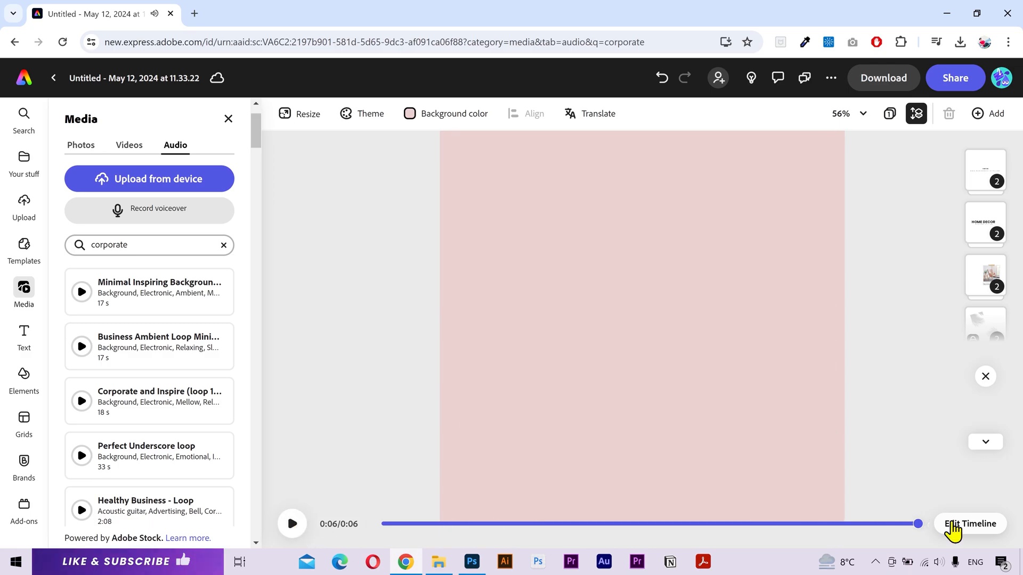
# Download the post as an MP4 video and view the Healthy Business - Loop track's info
pyautogui.click(969, 528)
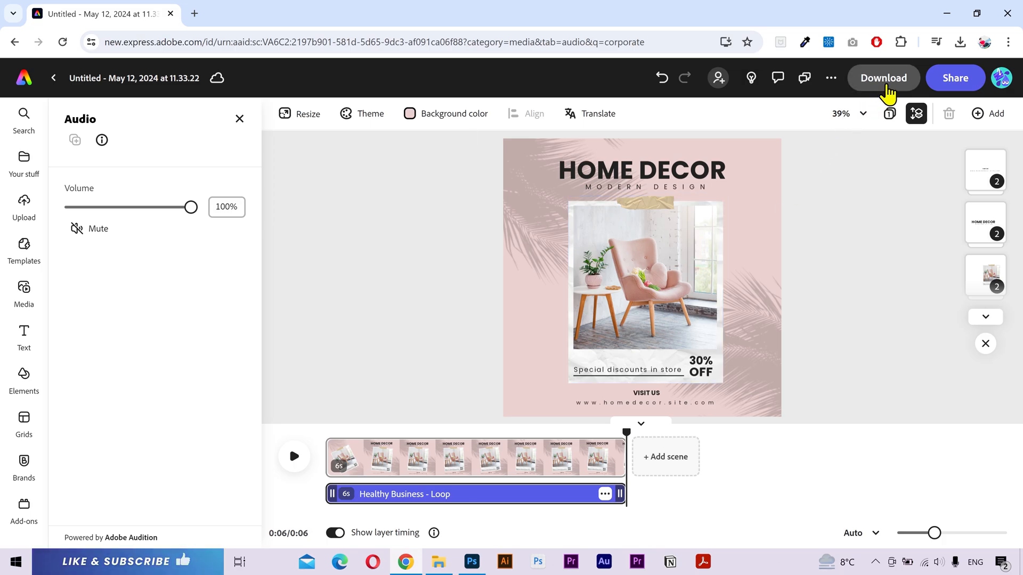
pyautogui.click(883, 78)
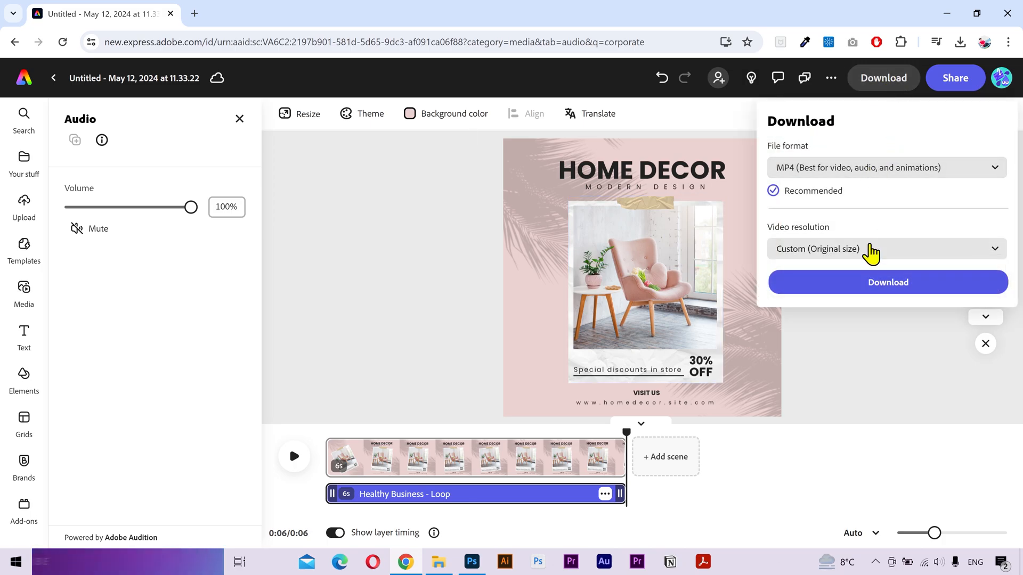
pyautogui.click(885, 248)
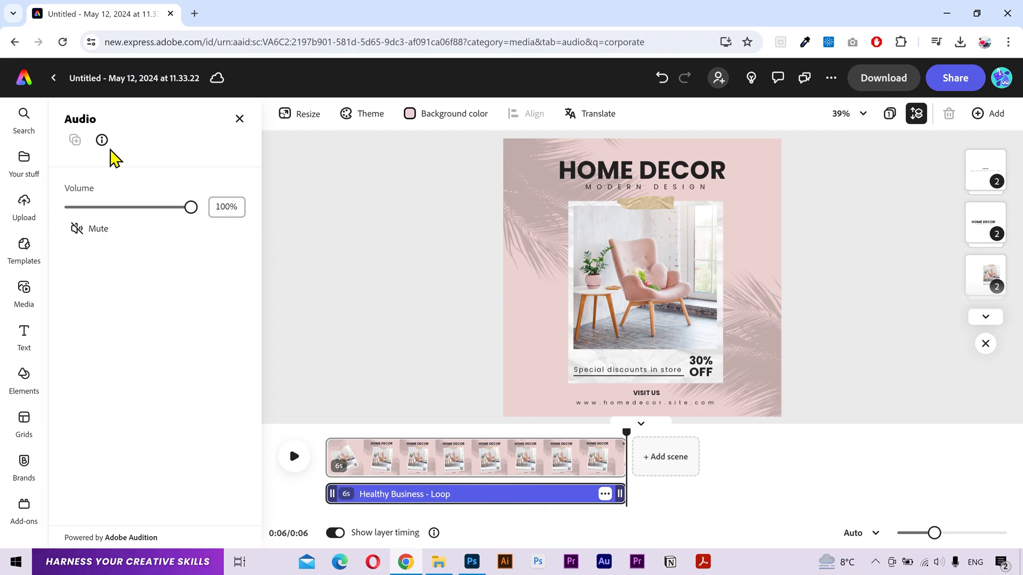
pyautogui.click(101, 141)
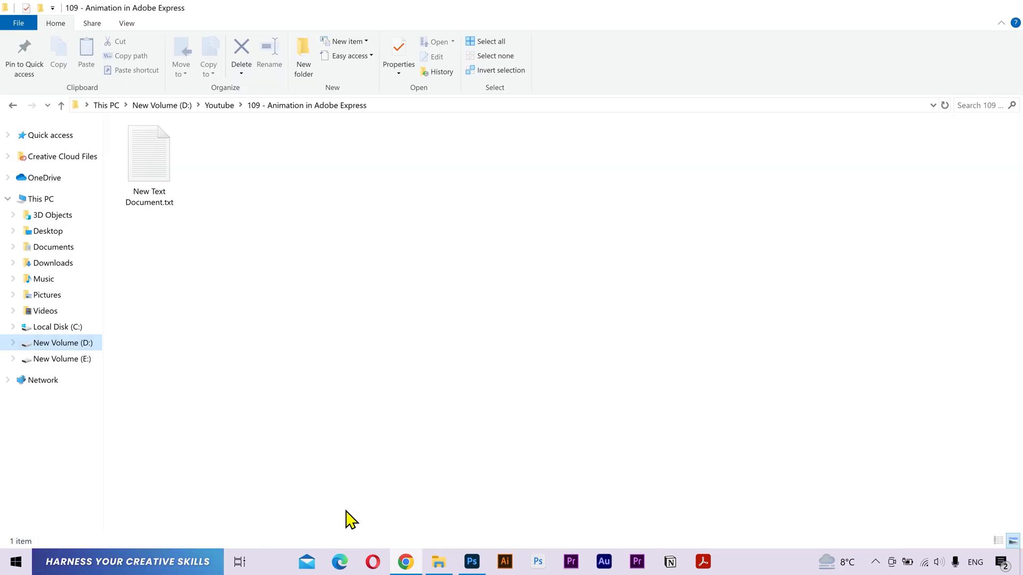
# Record track ID ASLC-2BC59C8D-73C78F7C17 in New Text Document.txt in Notepad
pyautogui.doubleClick(150, 154)
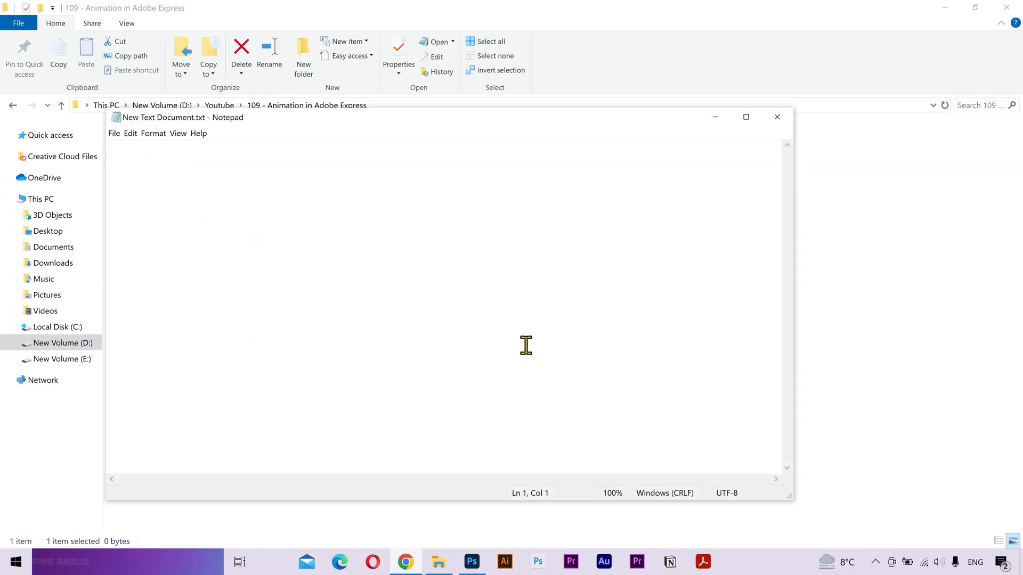
pyautogui.write('ASLC-2BC59C8D-73C78F7C17')
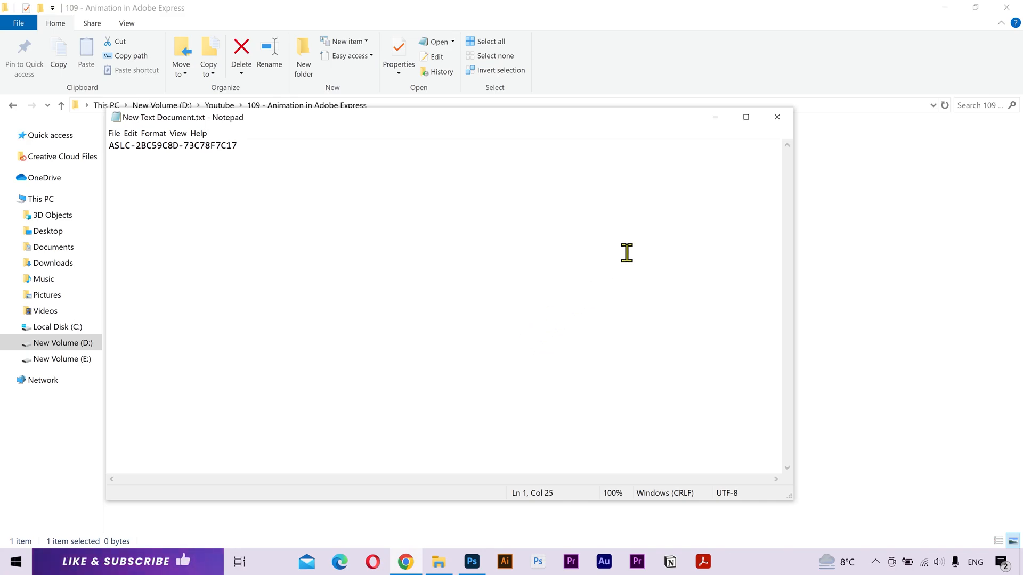